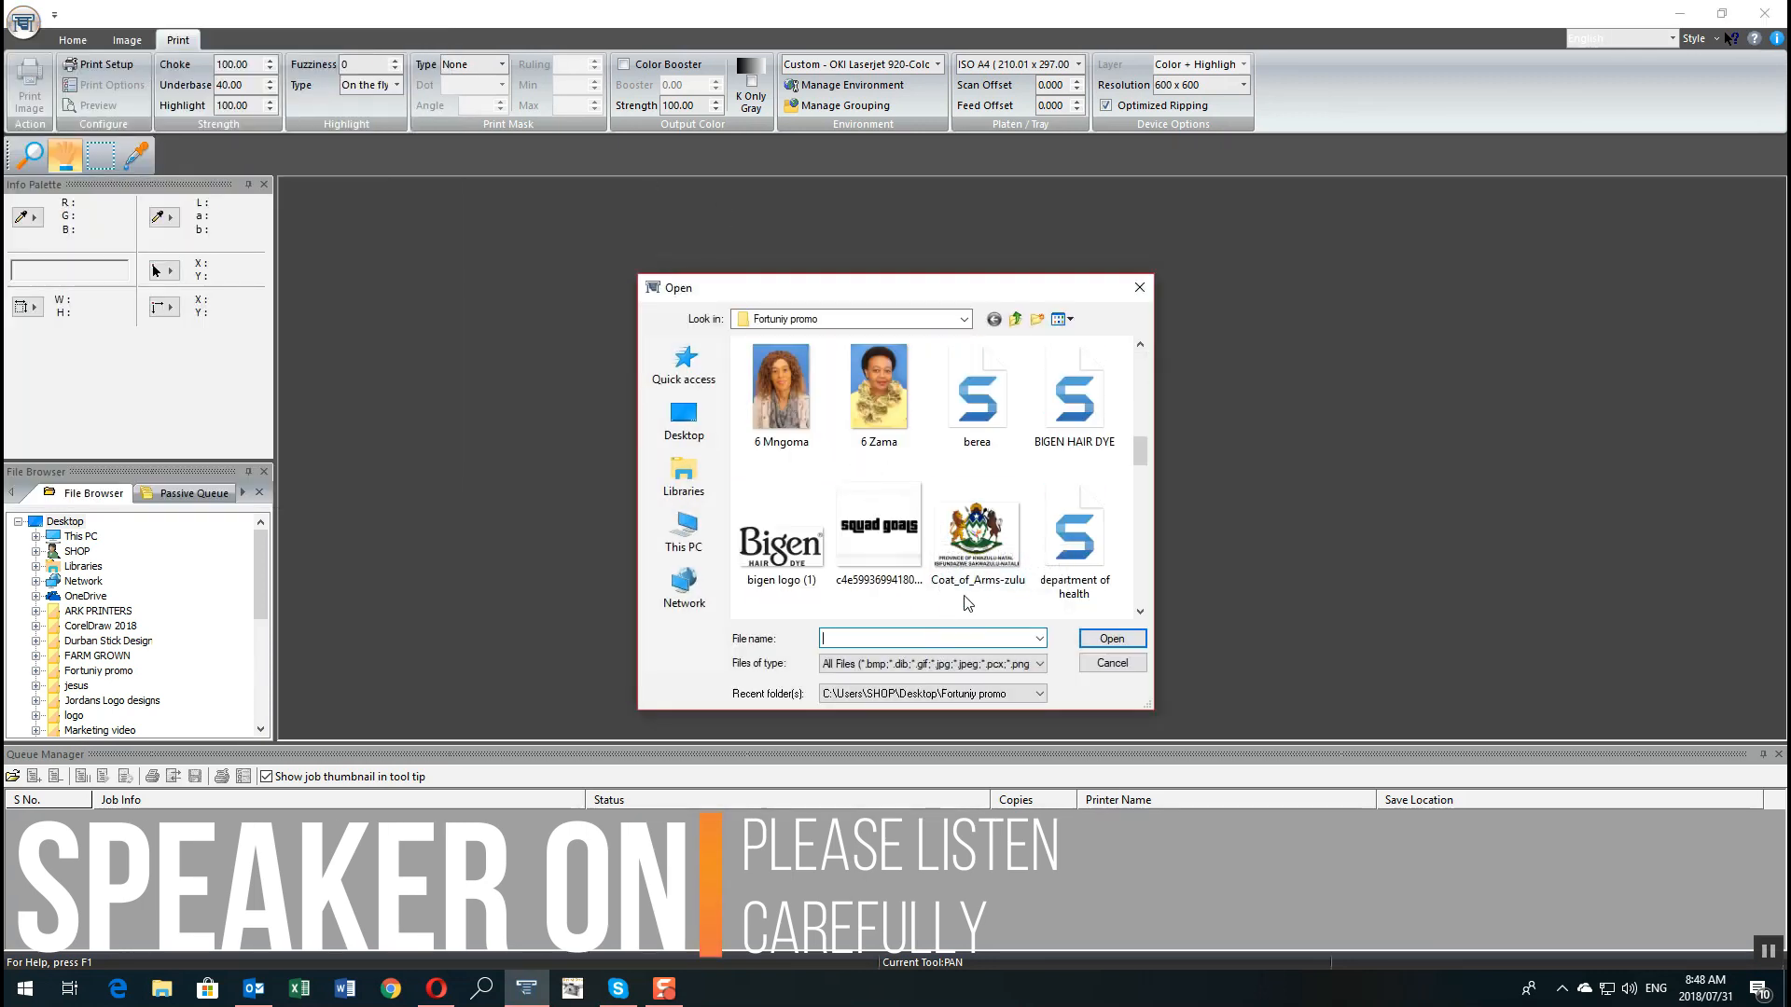
Load berea.psd by filtering the file list with 'be'
type("be")
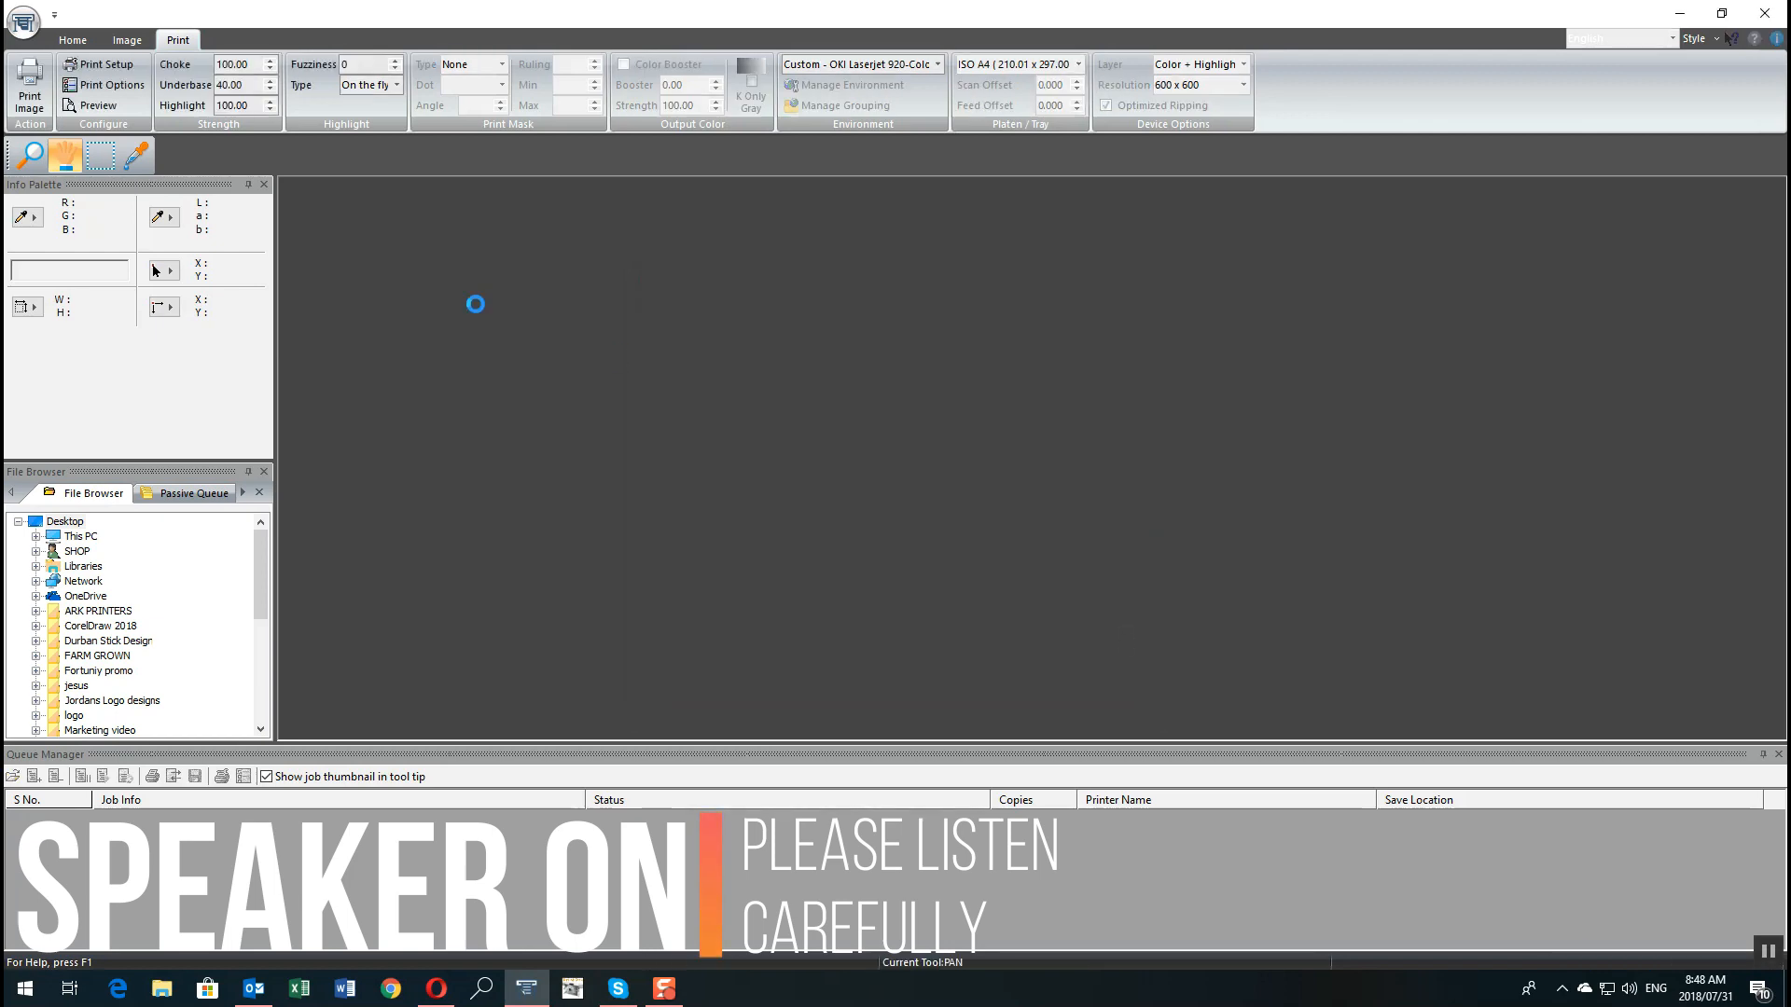
left_click(100, 104)
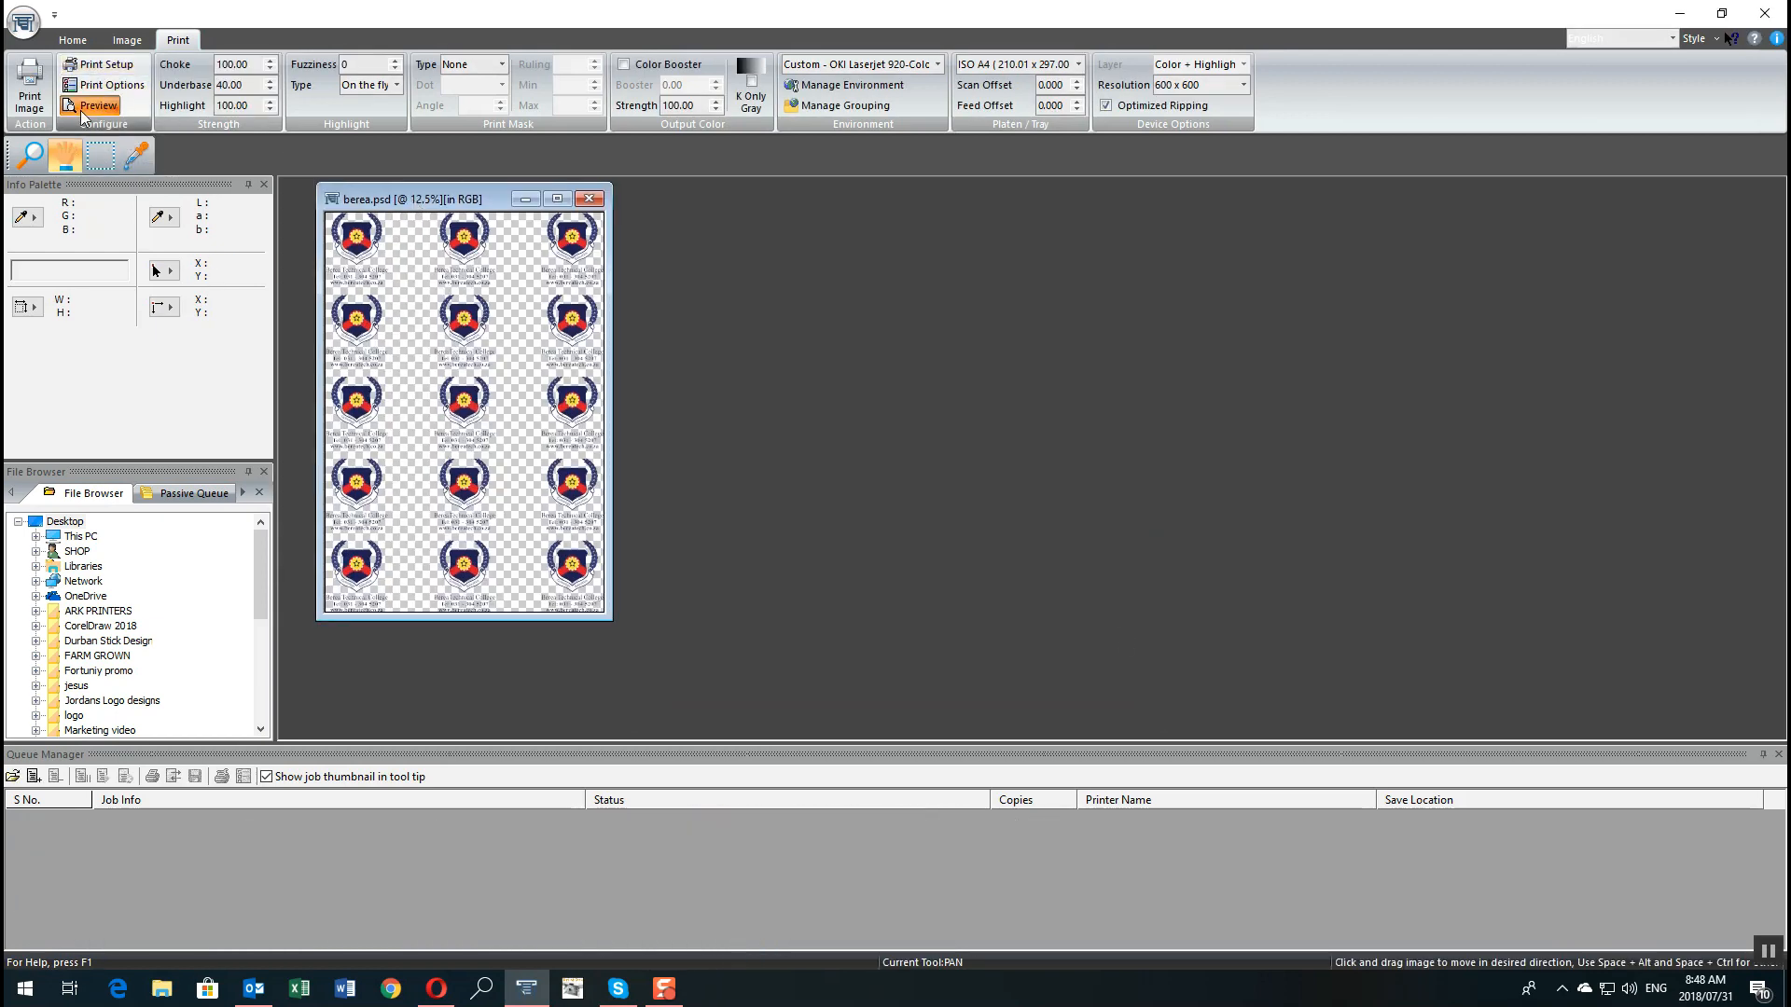
Show the print preview of the crest sheet and bring up its size and position settings
left_click(99, 104)
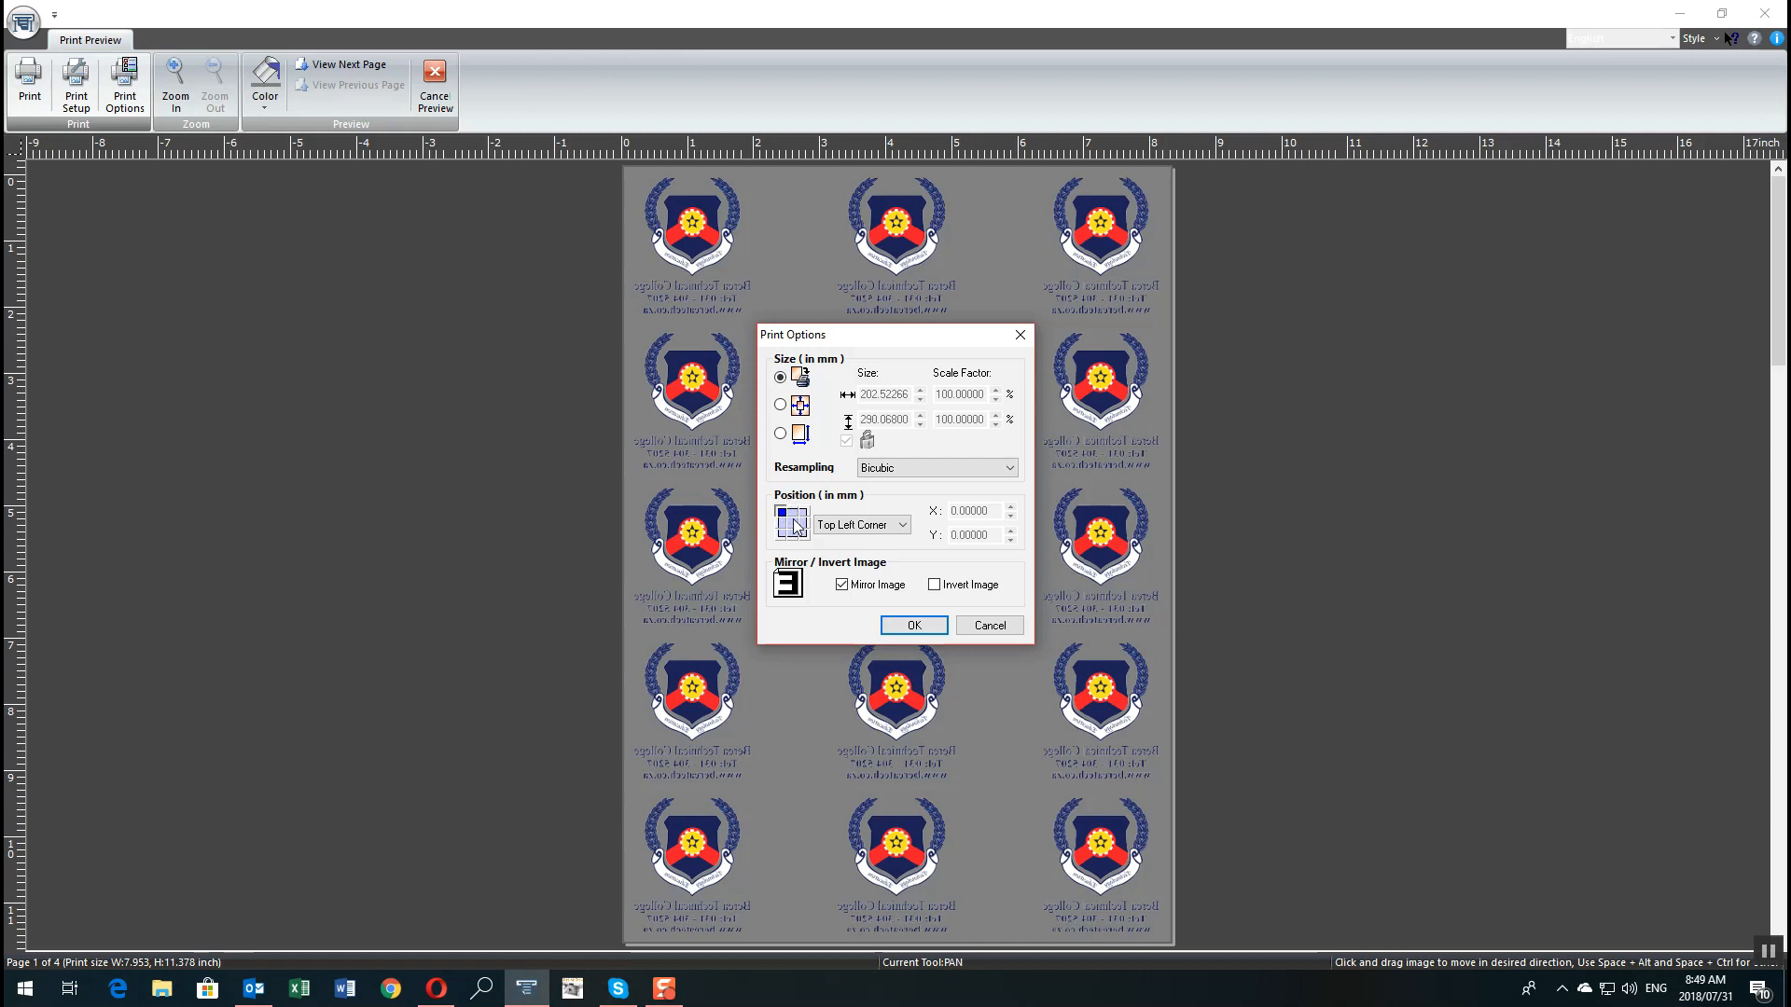
left_click(912, 625)
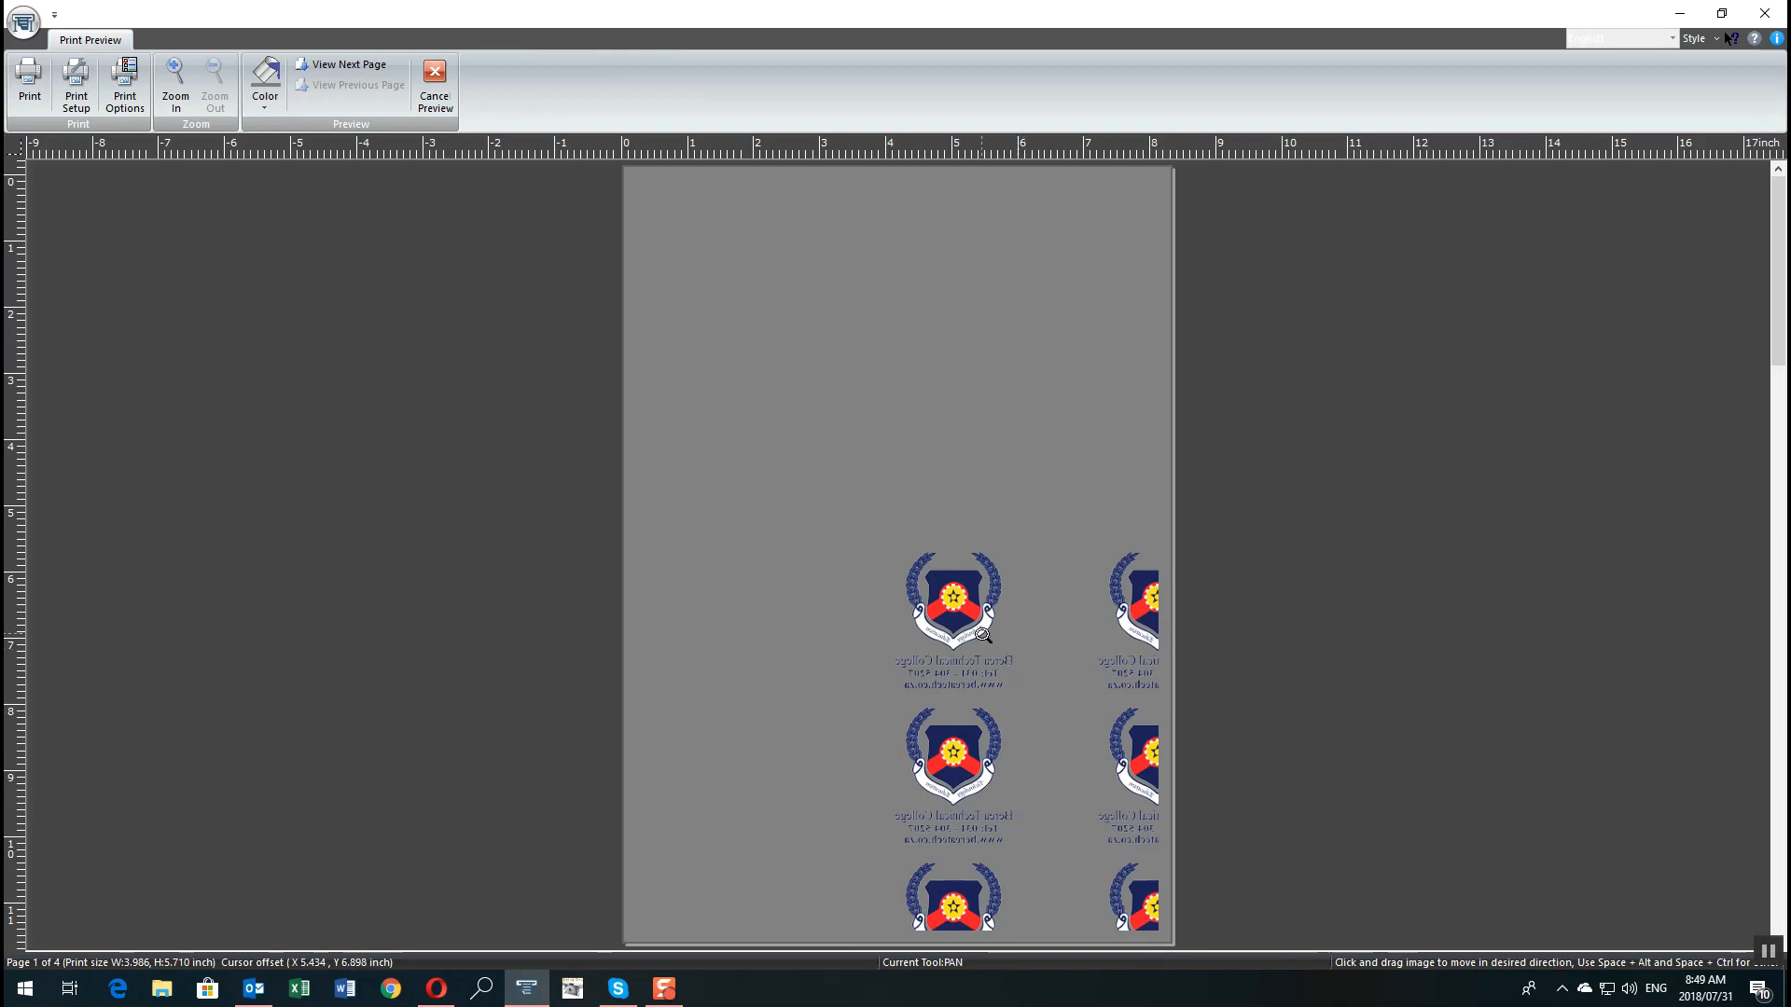
mouse_move(969, 571)
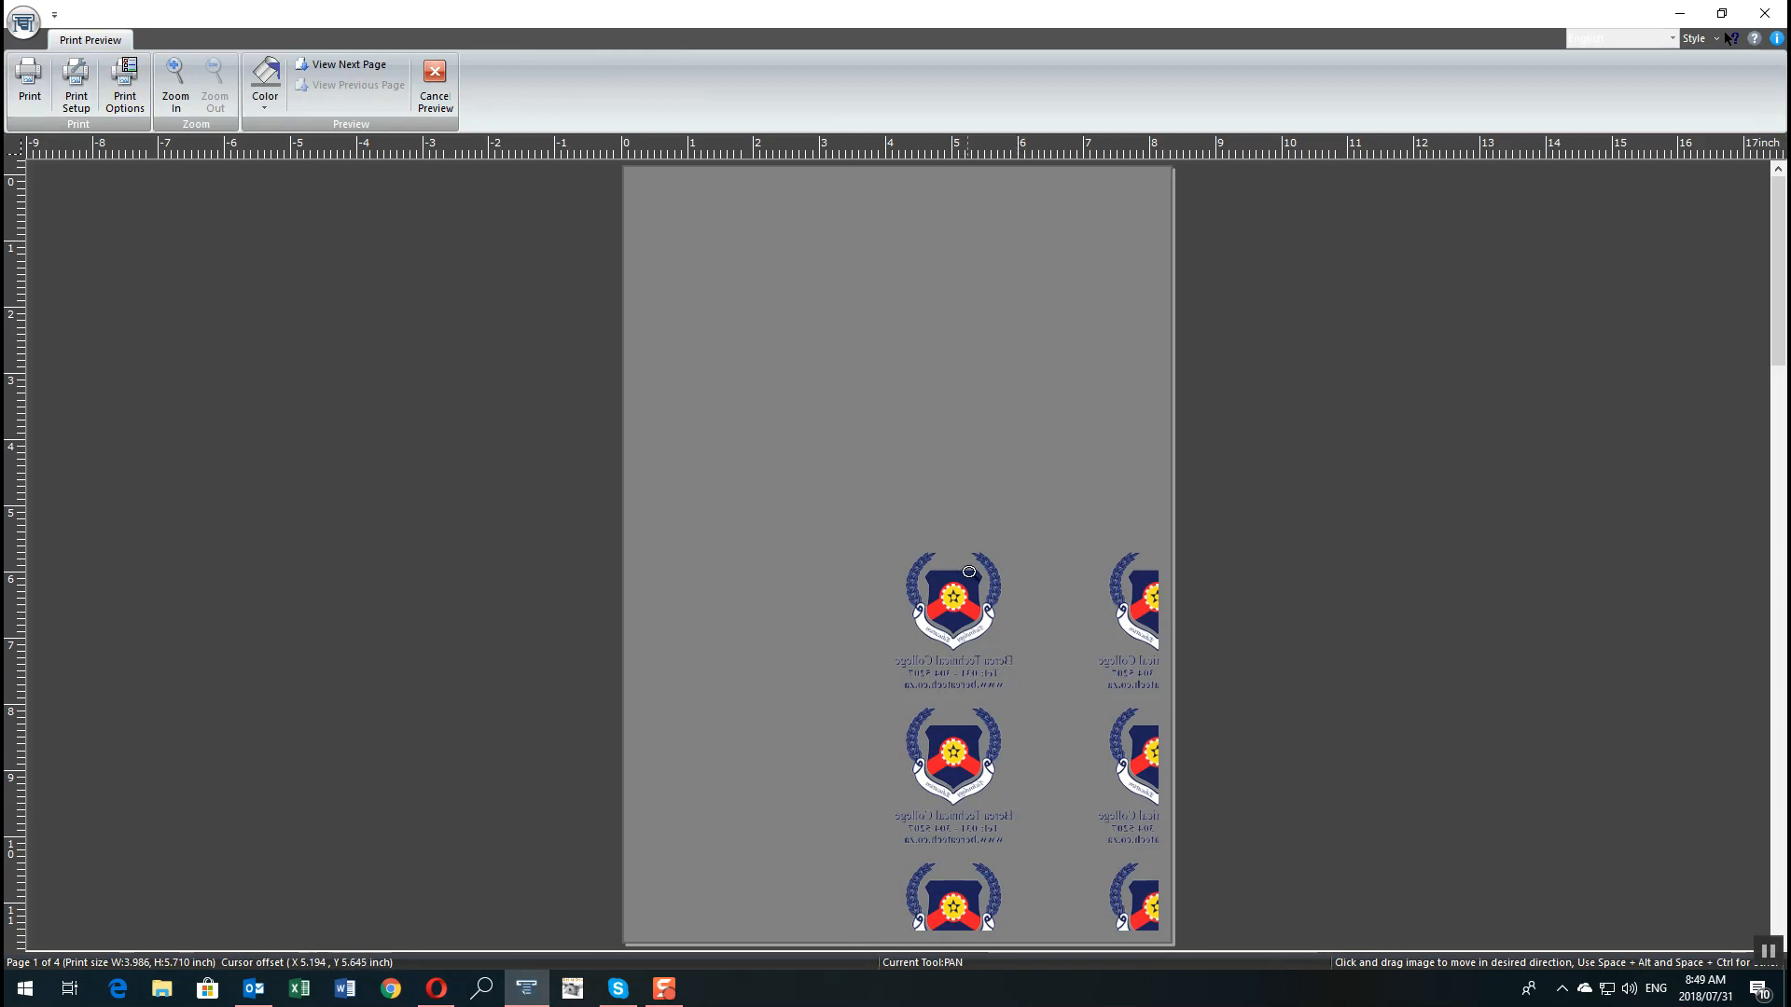
left_click(123, 85)
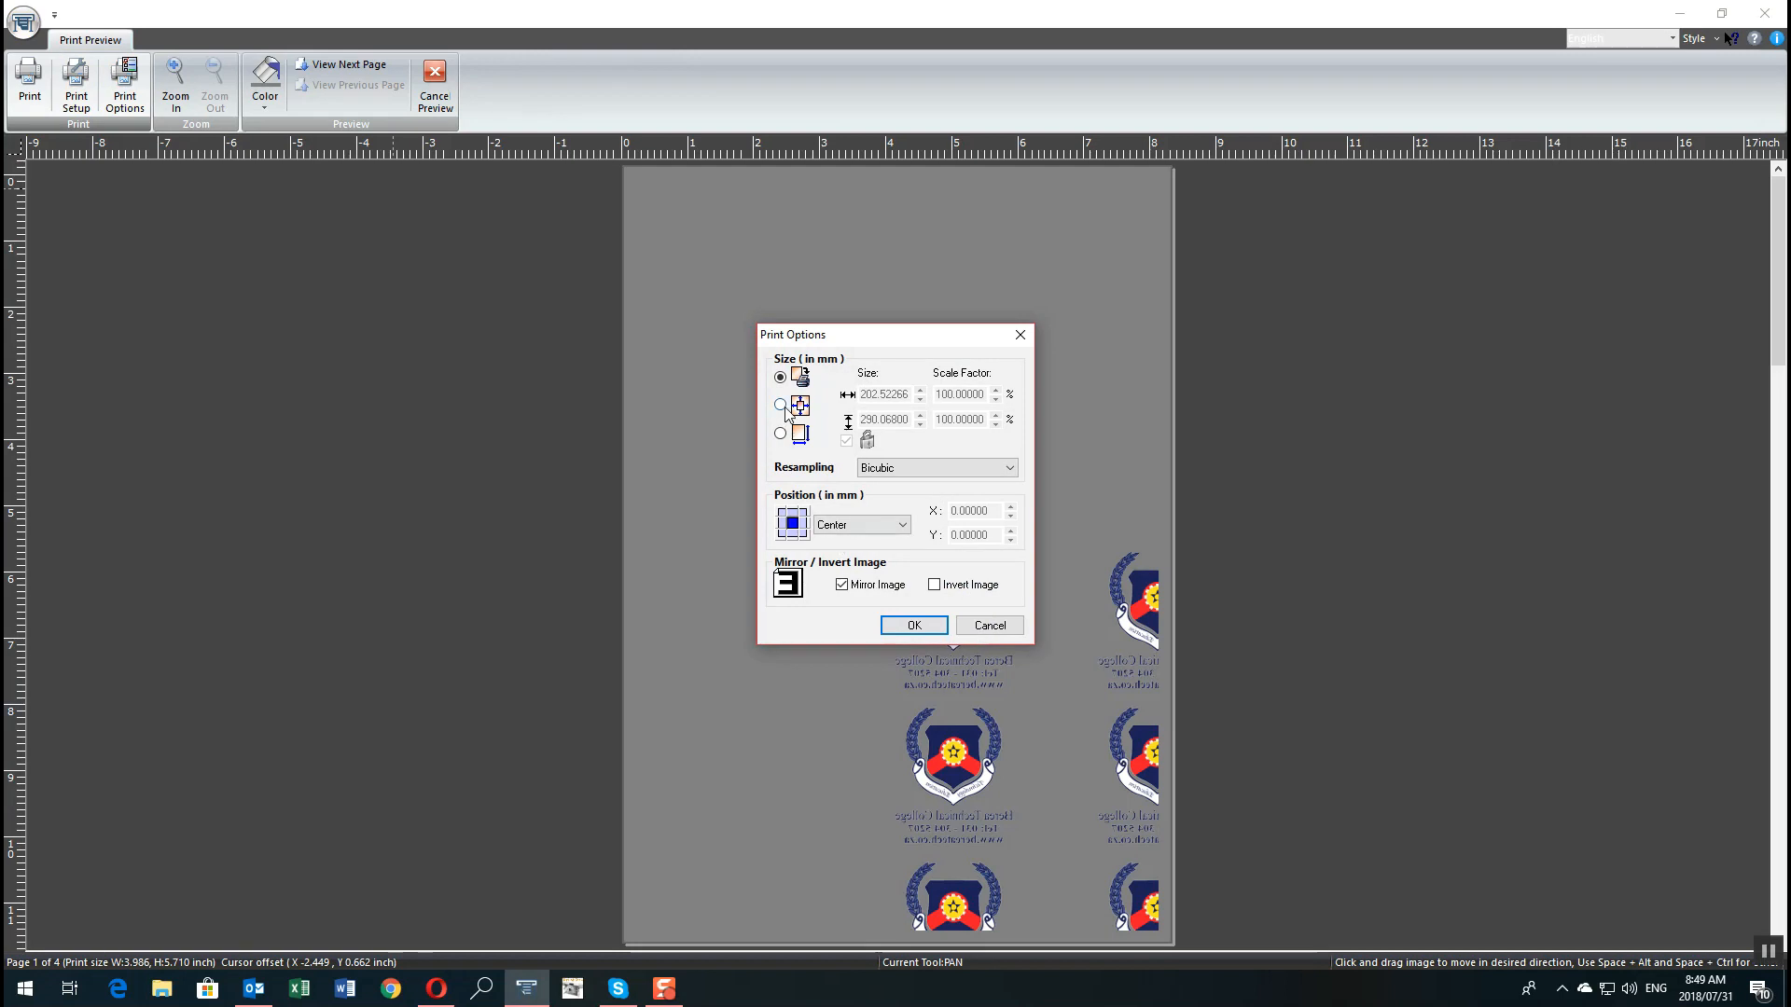
Apply the Center position so all 15 mirrored crests fit one preview page
left_click(912, 625)
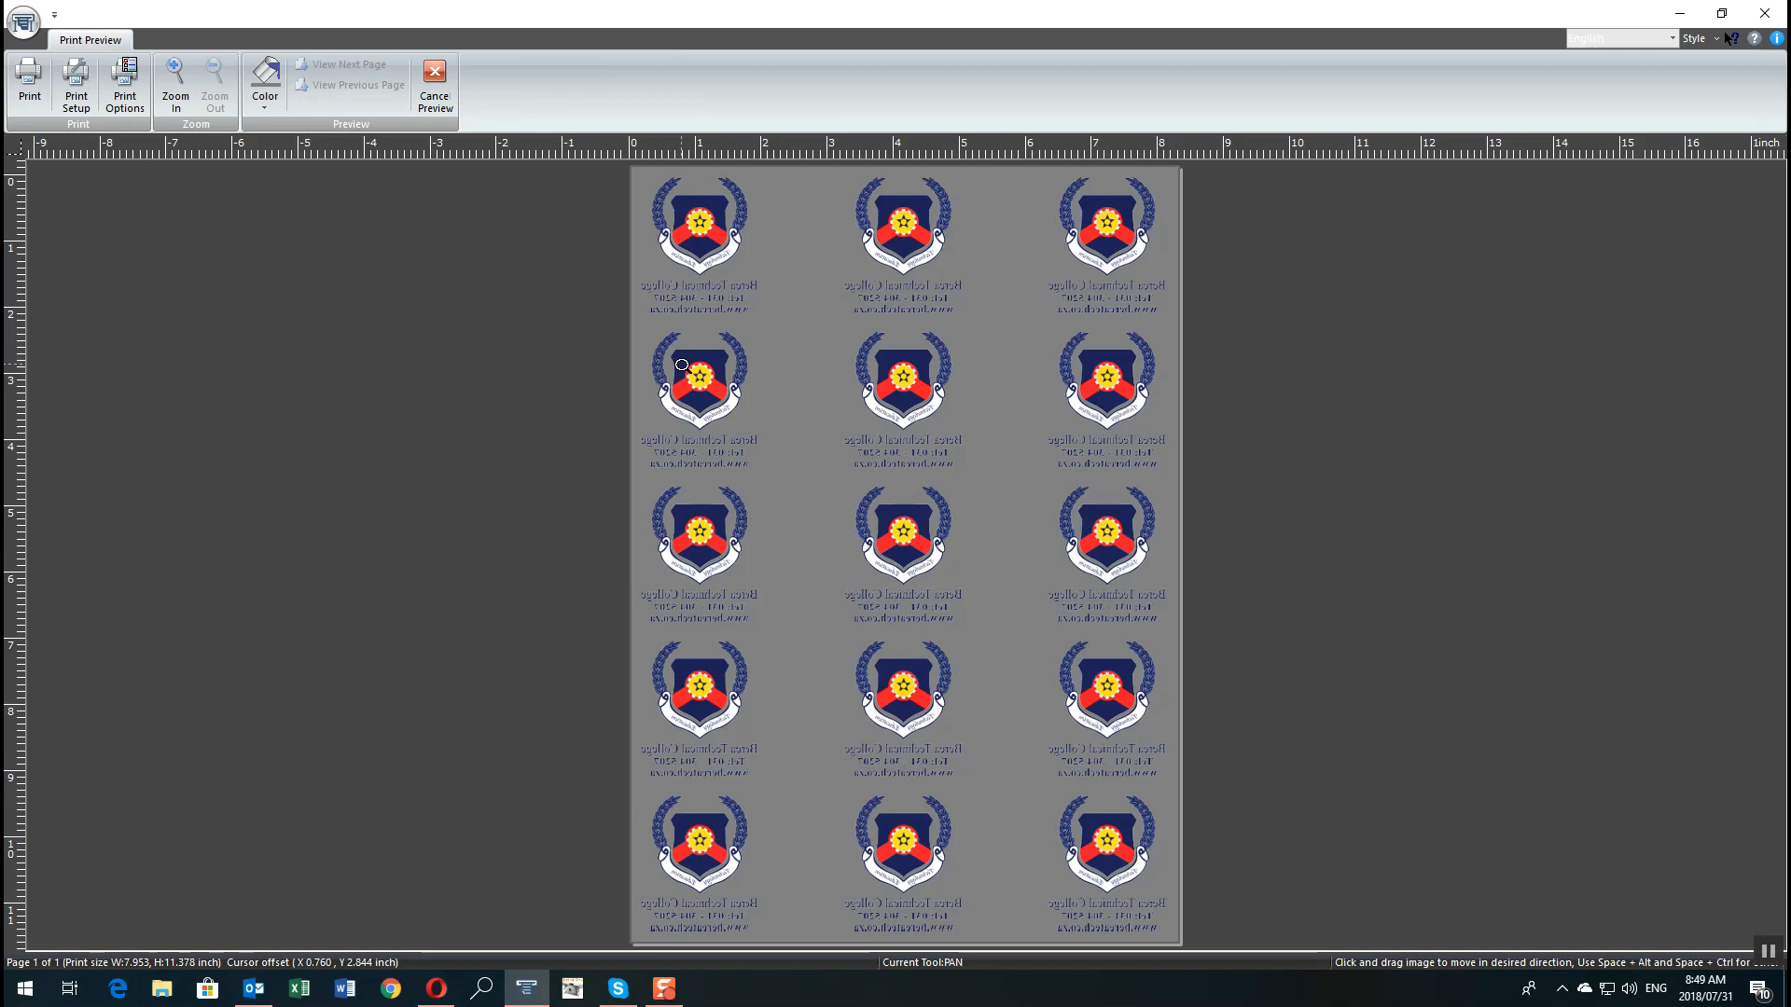
mouse_move(125, 86)
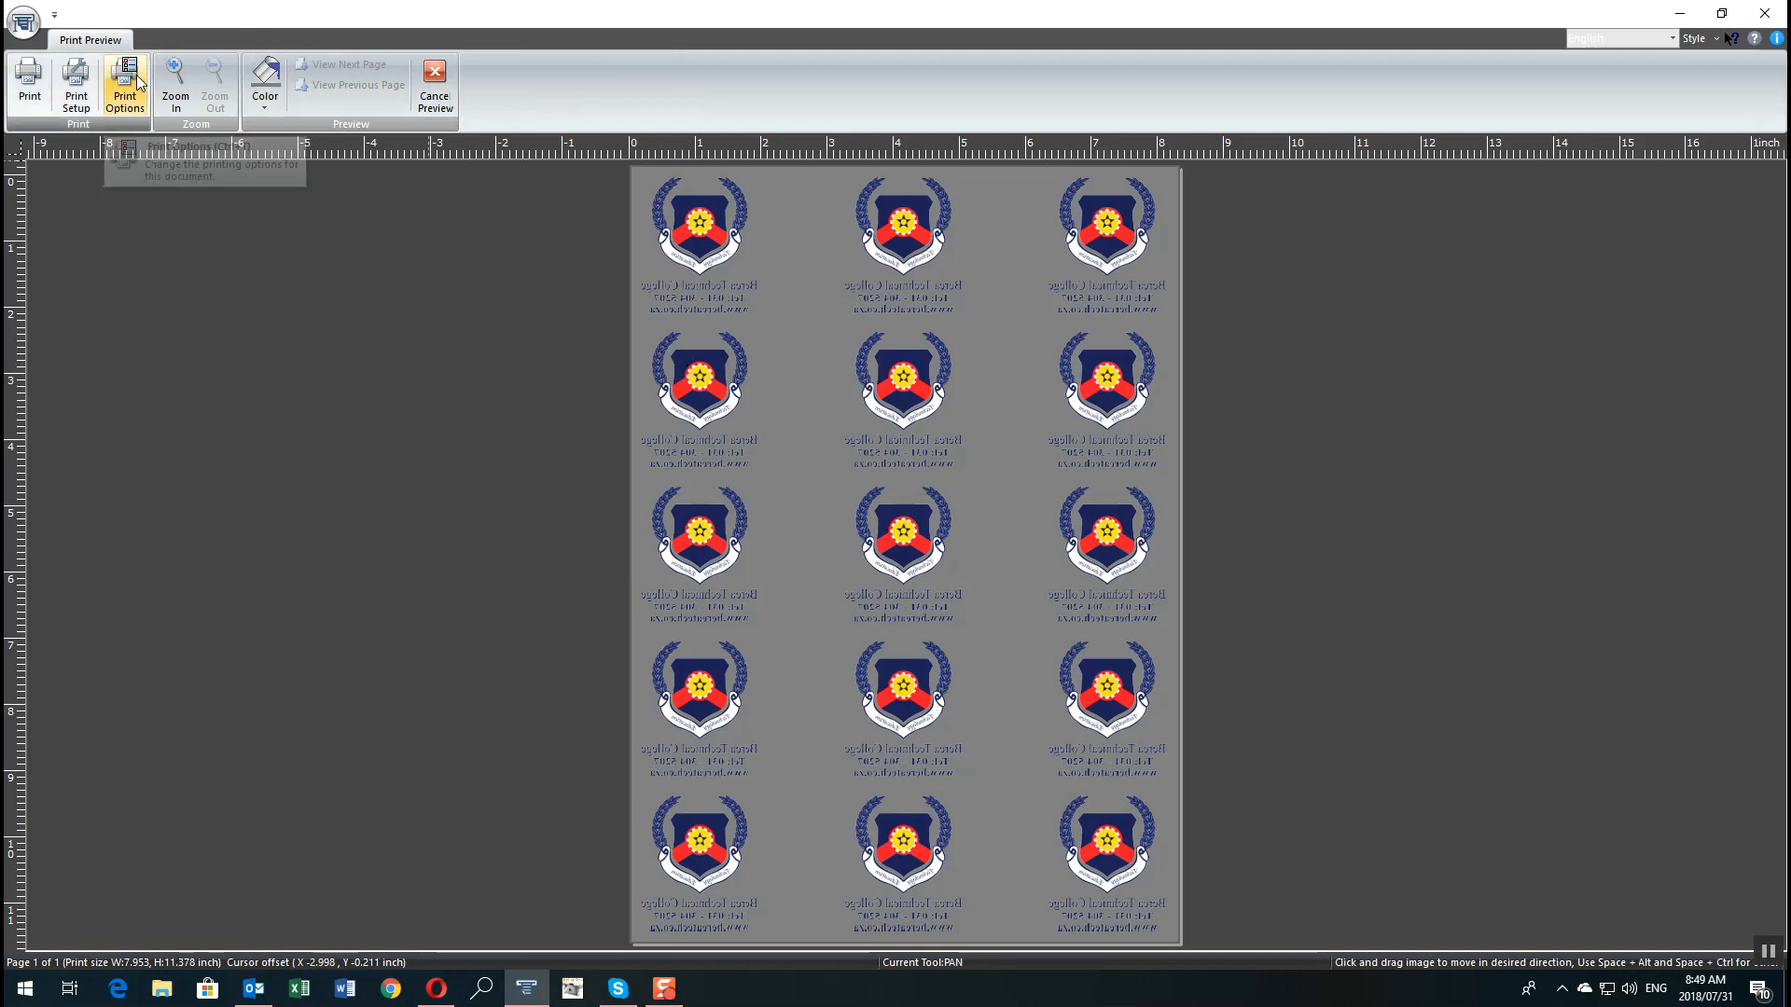
mouse_move(125, 86)
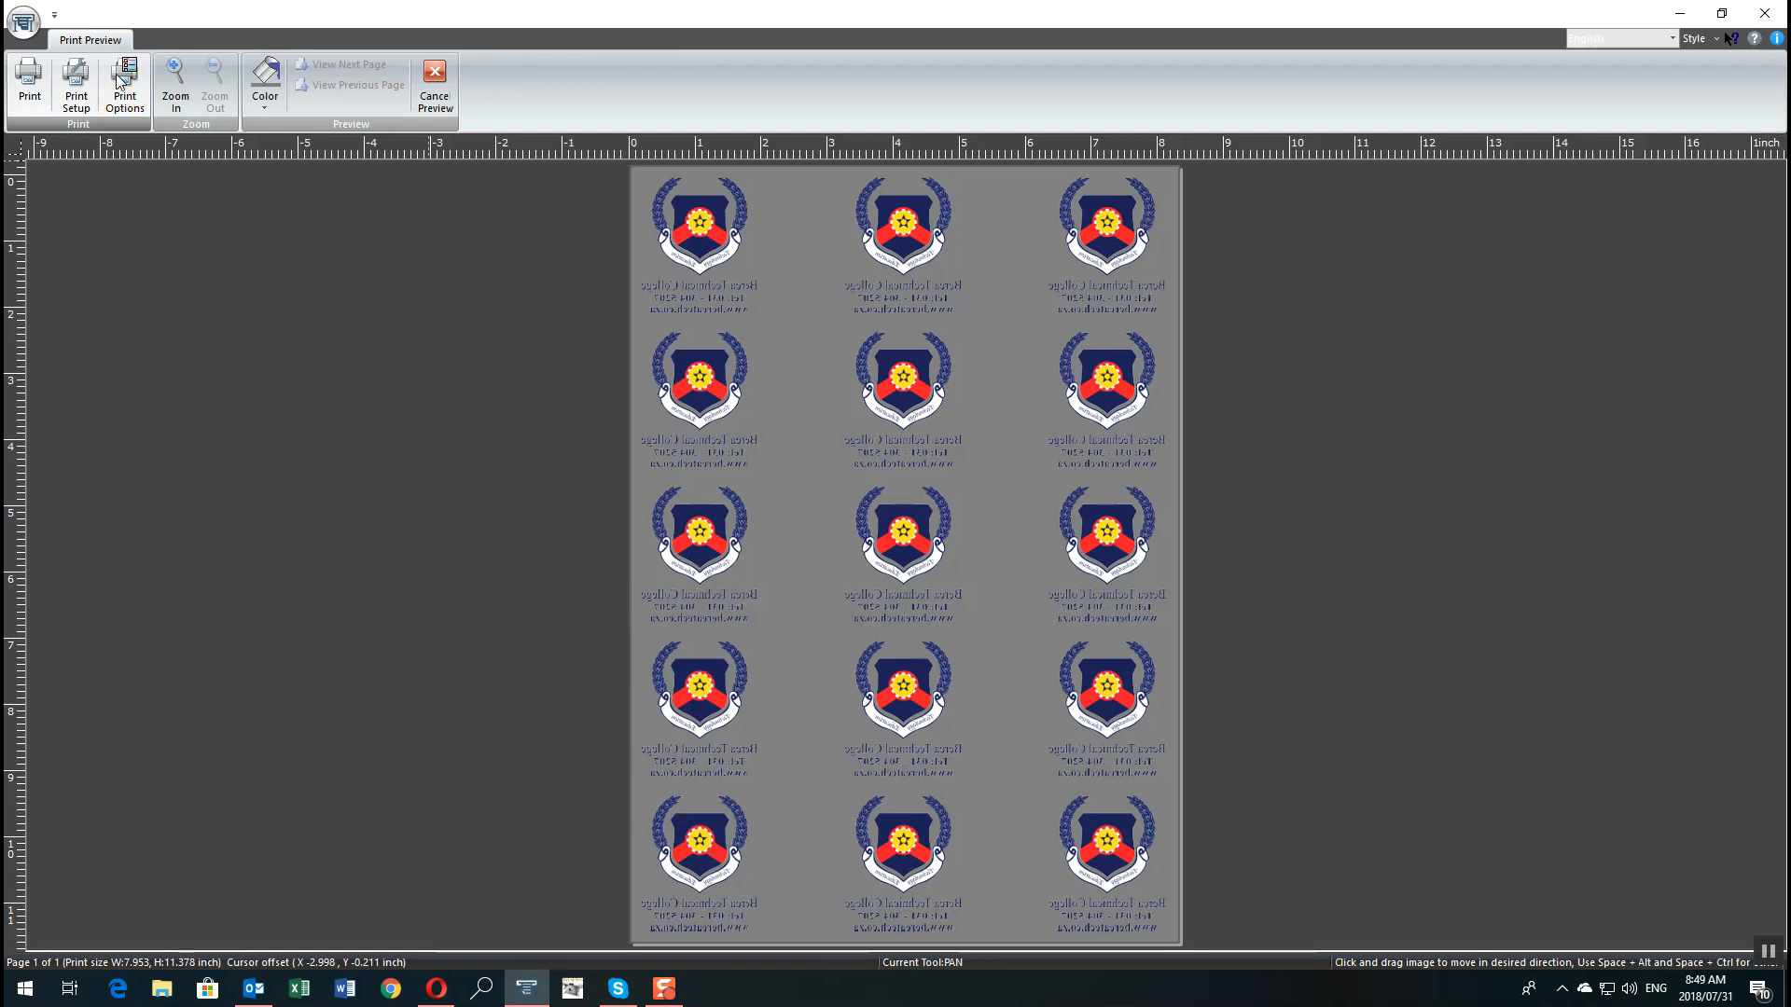
Set a custom print size of 200 × 285 mm, centred on the page, and apply it
left_click(125, 86)
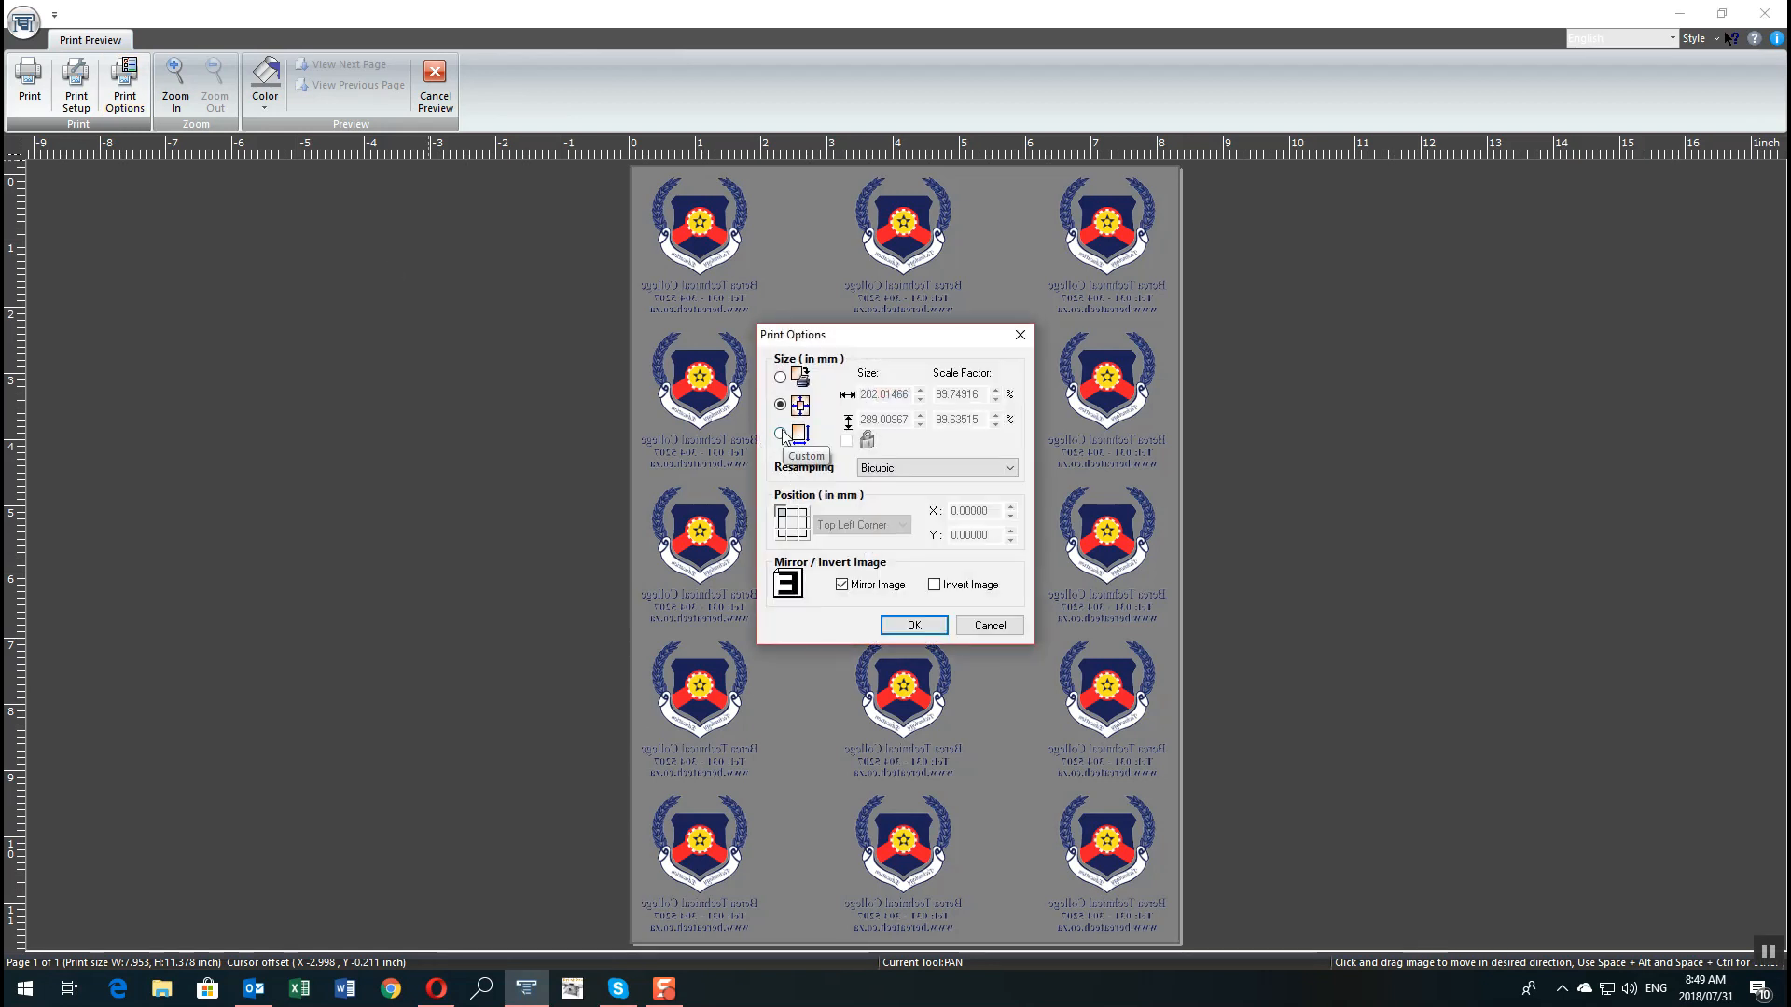
left_click(780, 435)
type("285")
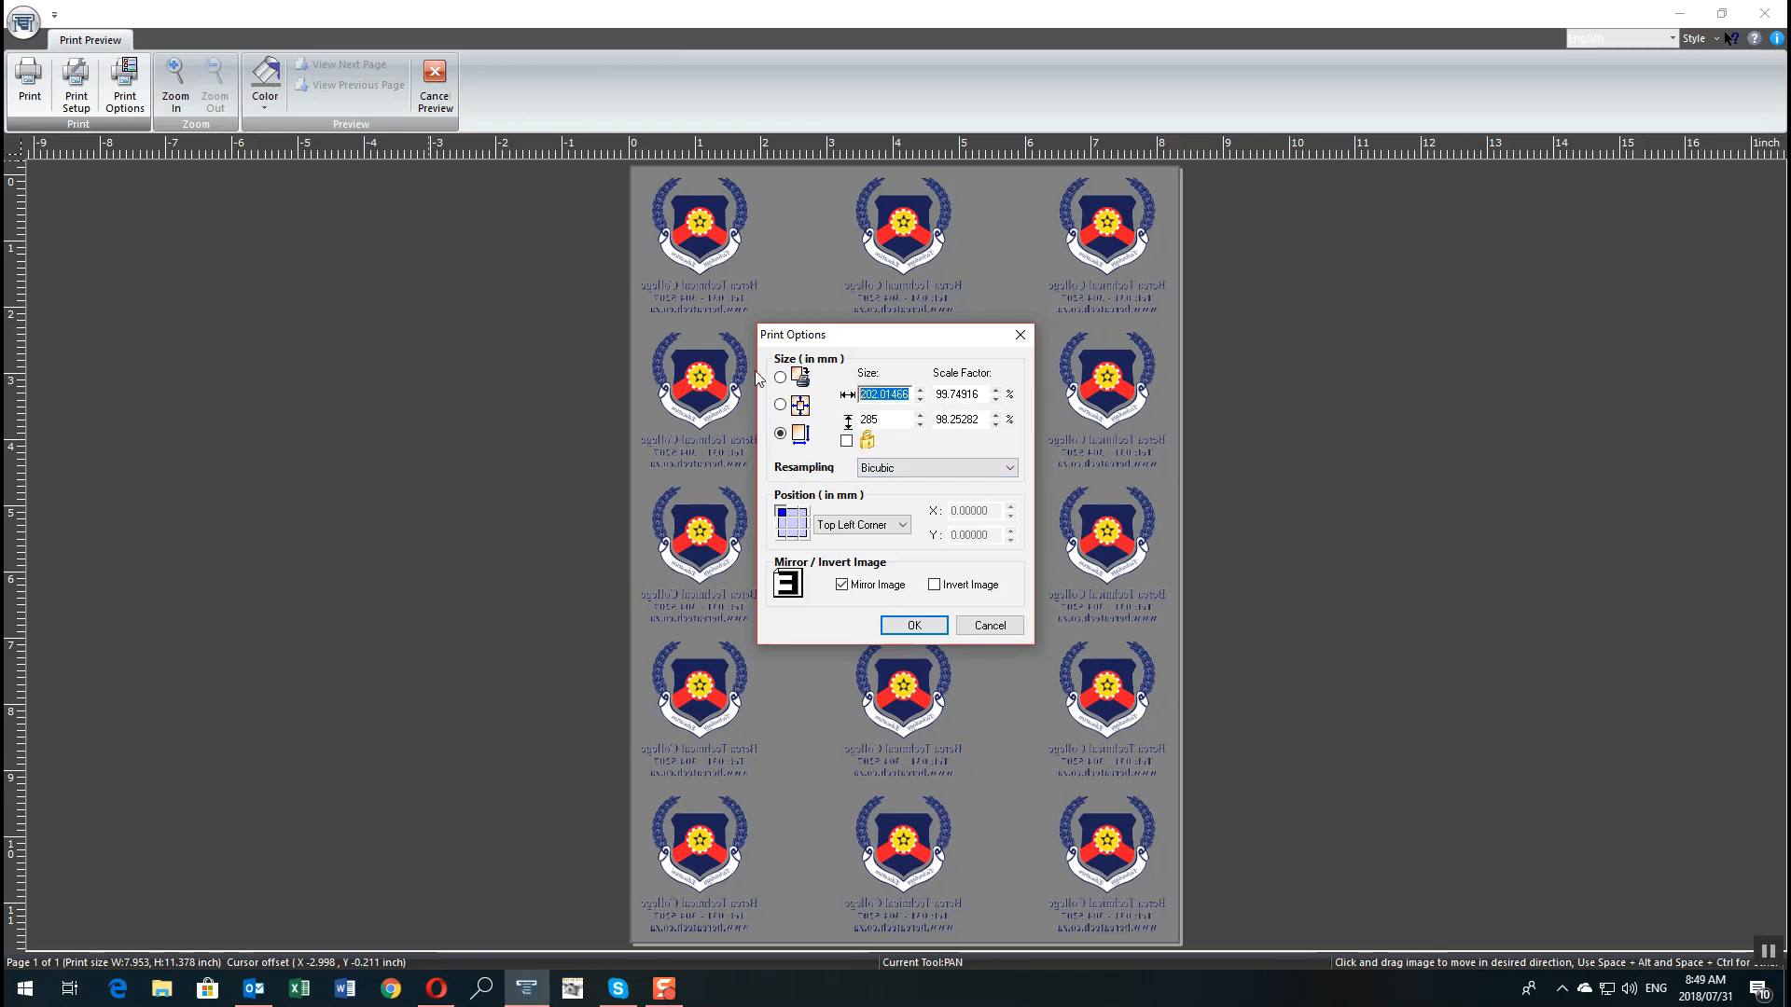
type("200")
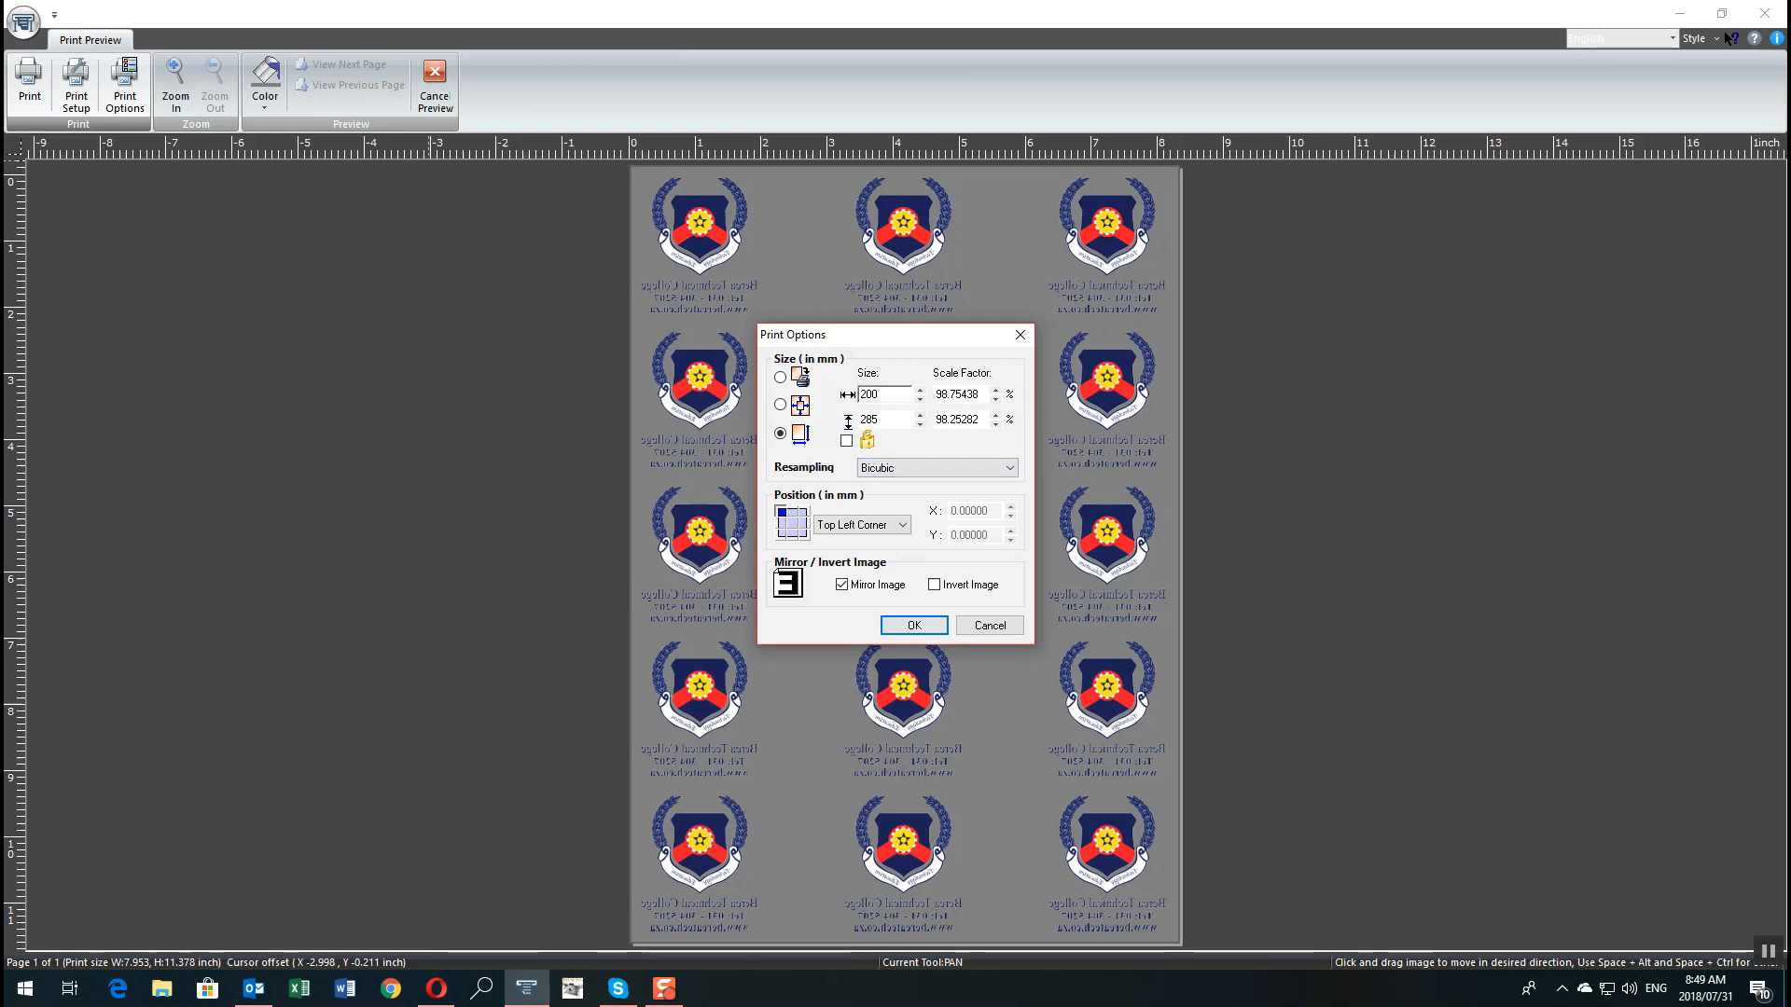
left_click(862, 524)
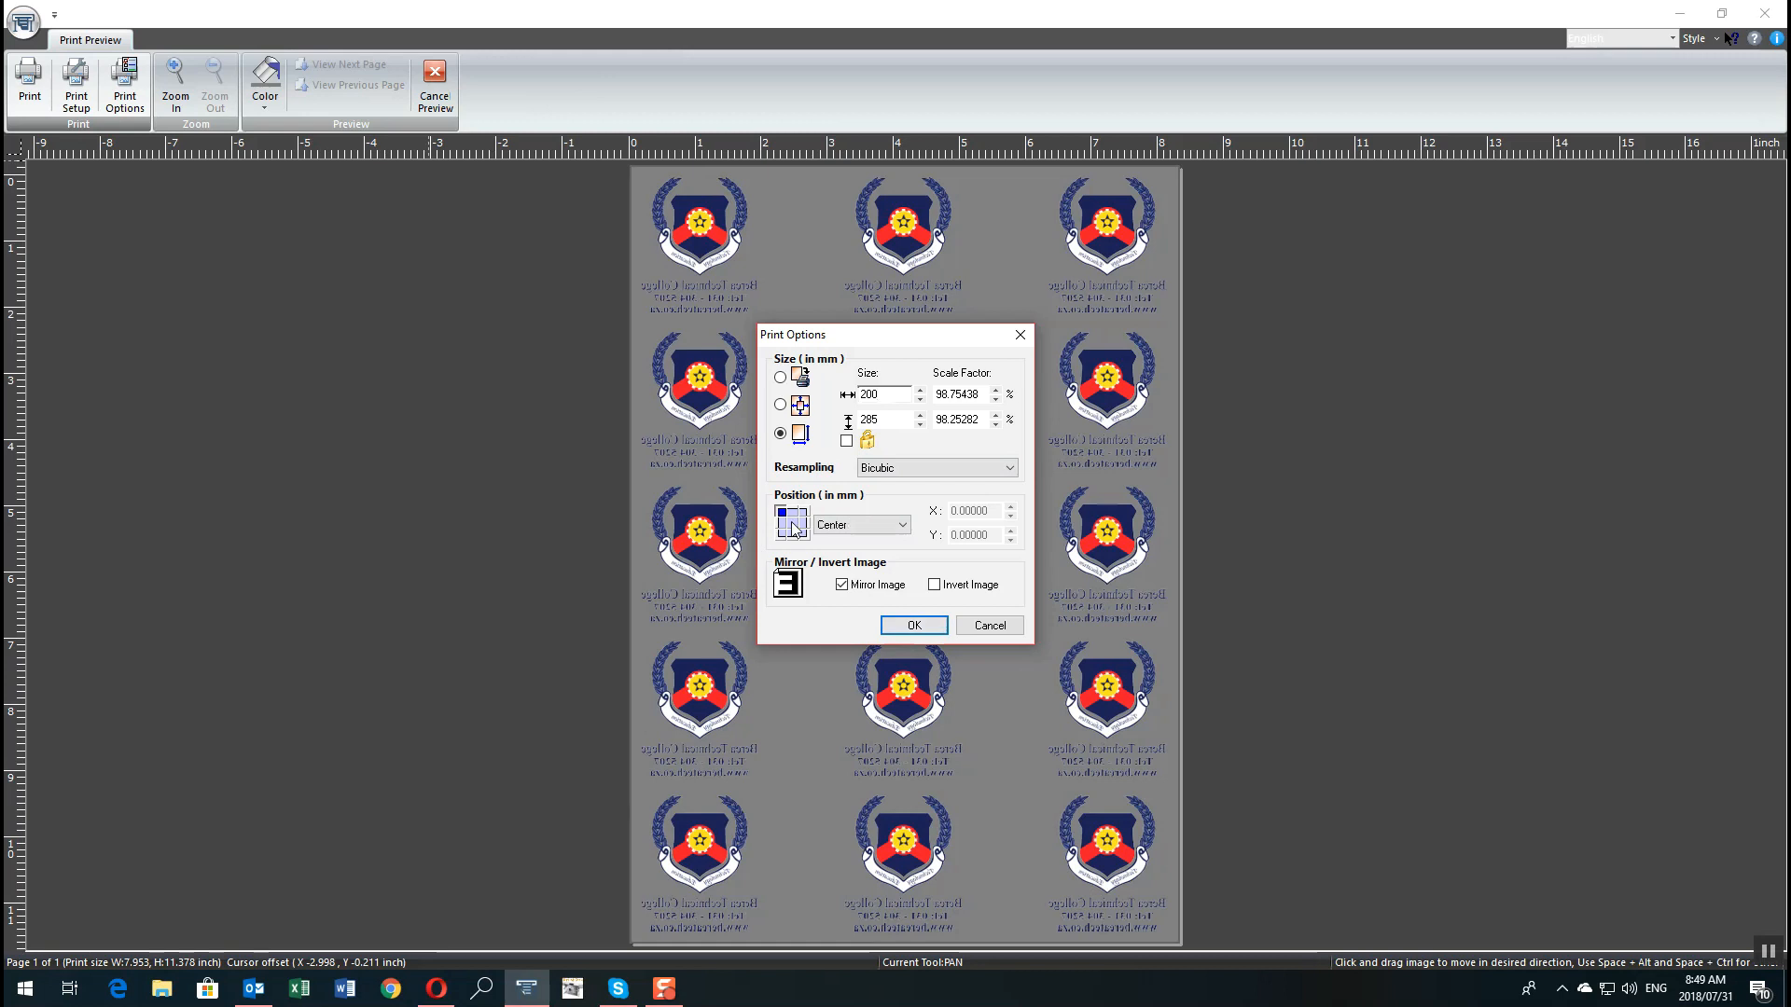
left_click(913, 625)
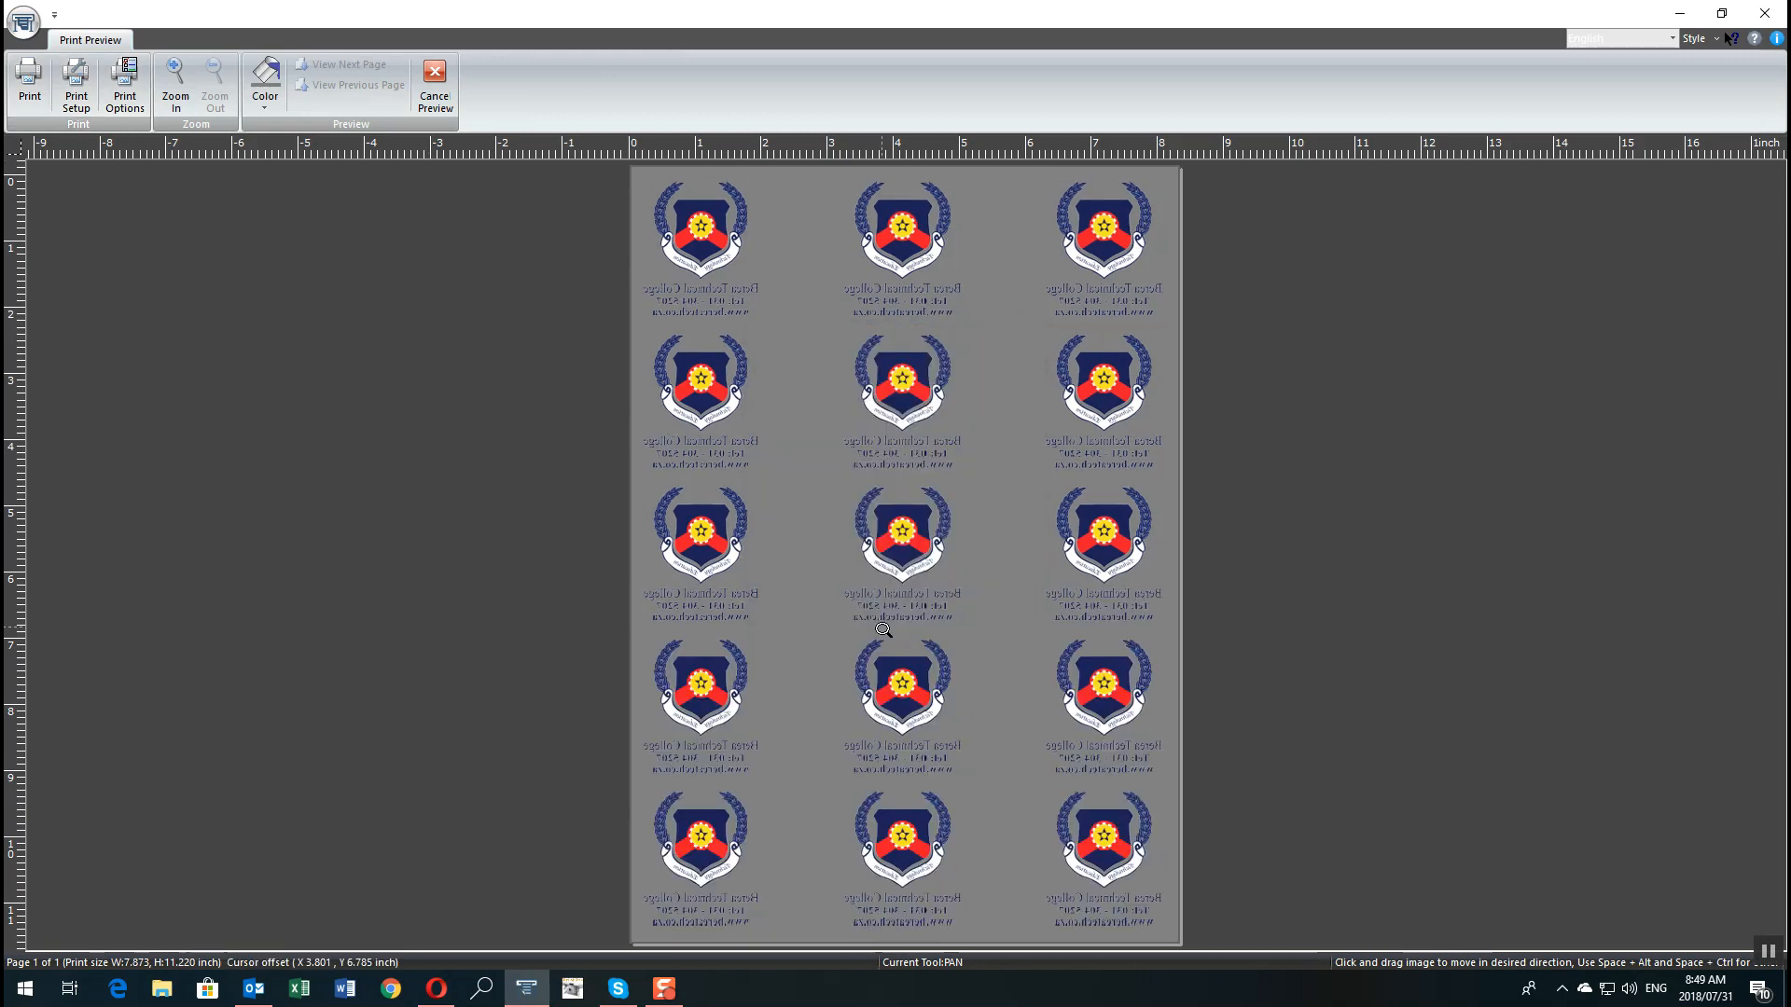
mouse_move(877, 625)
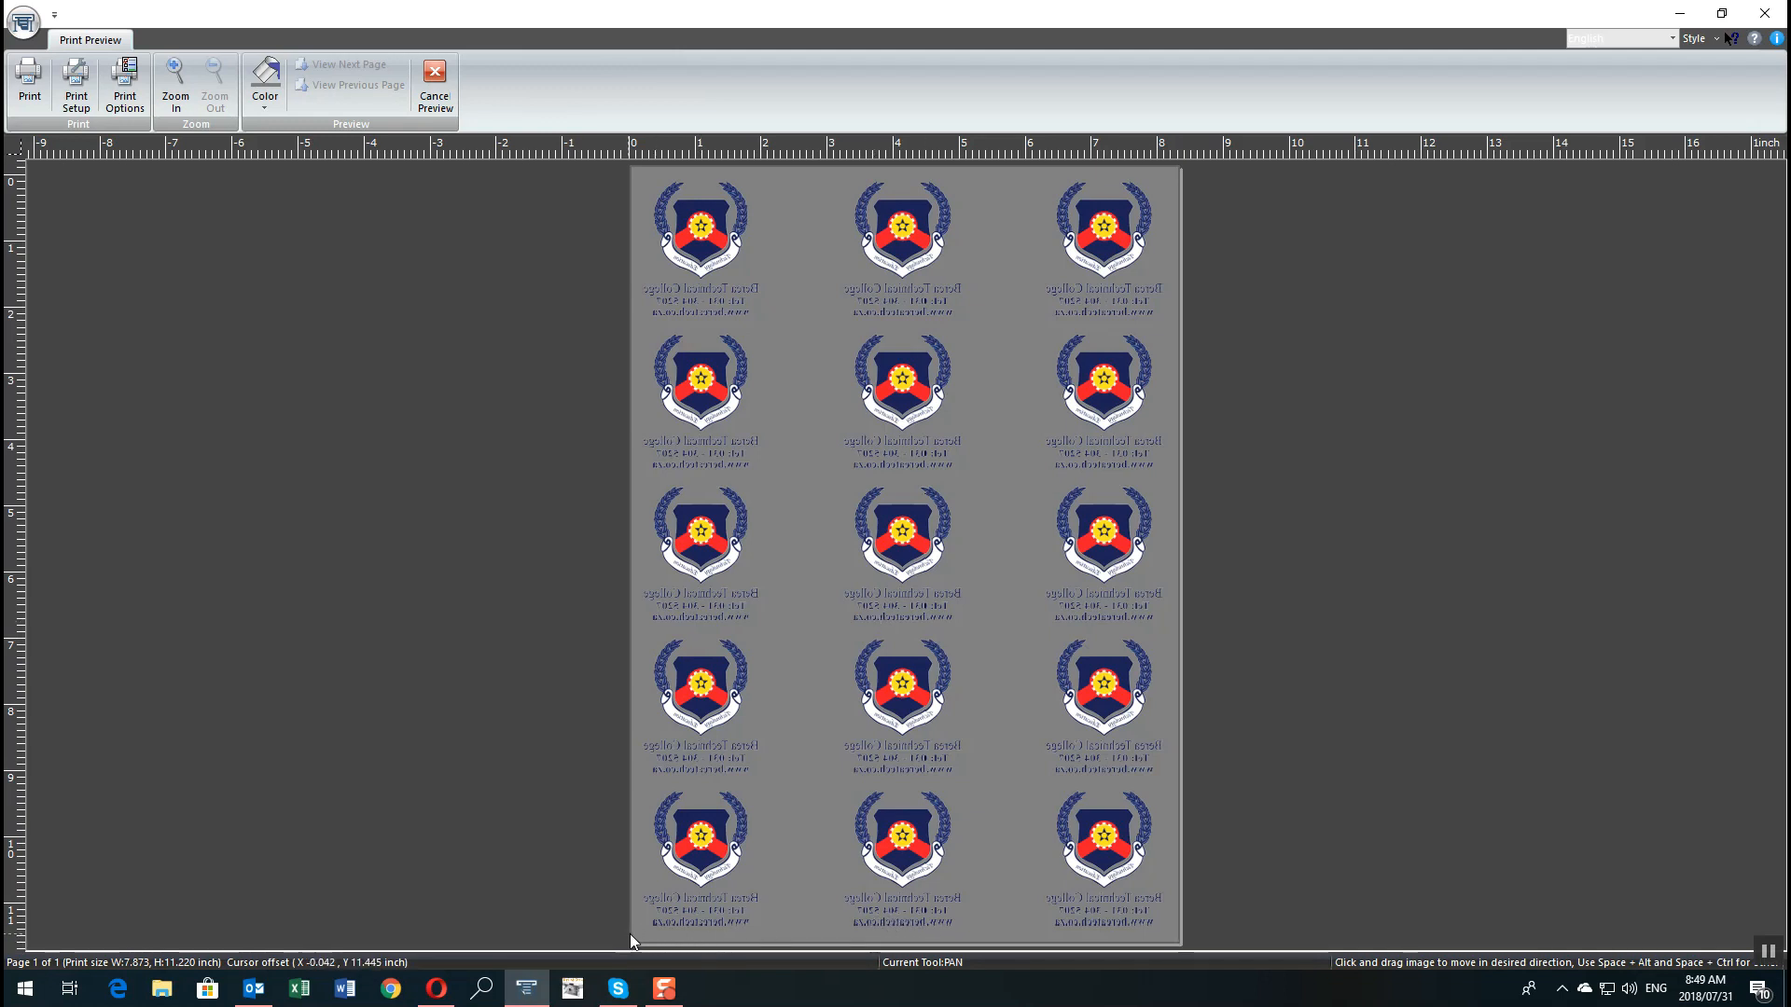
mouse_move(694, 927)
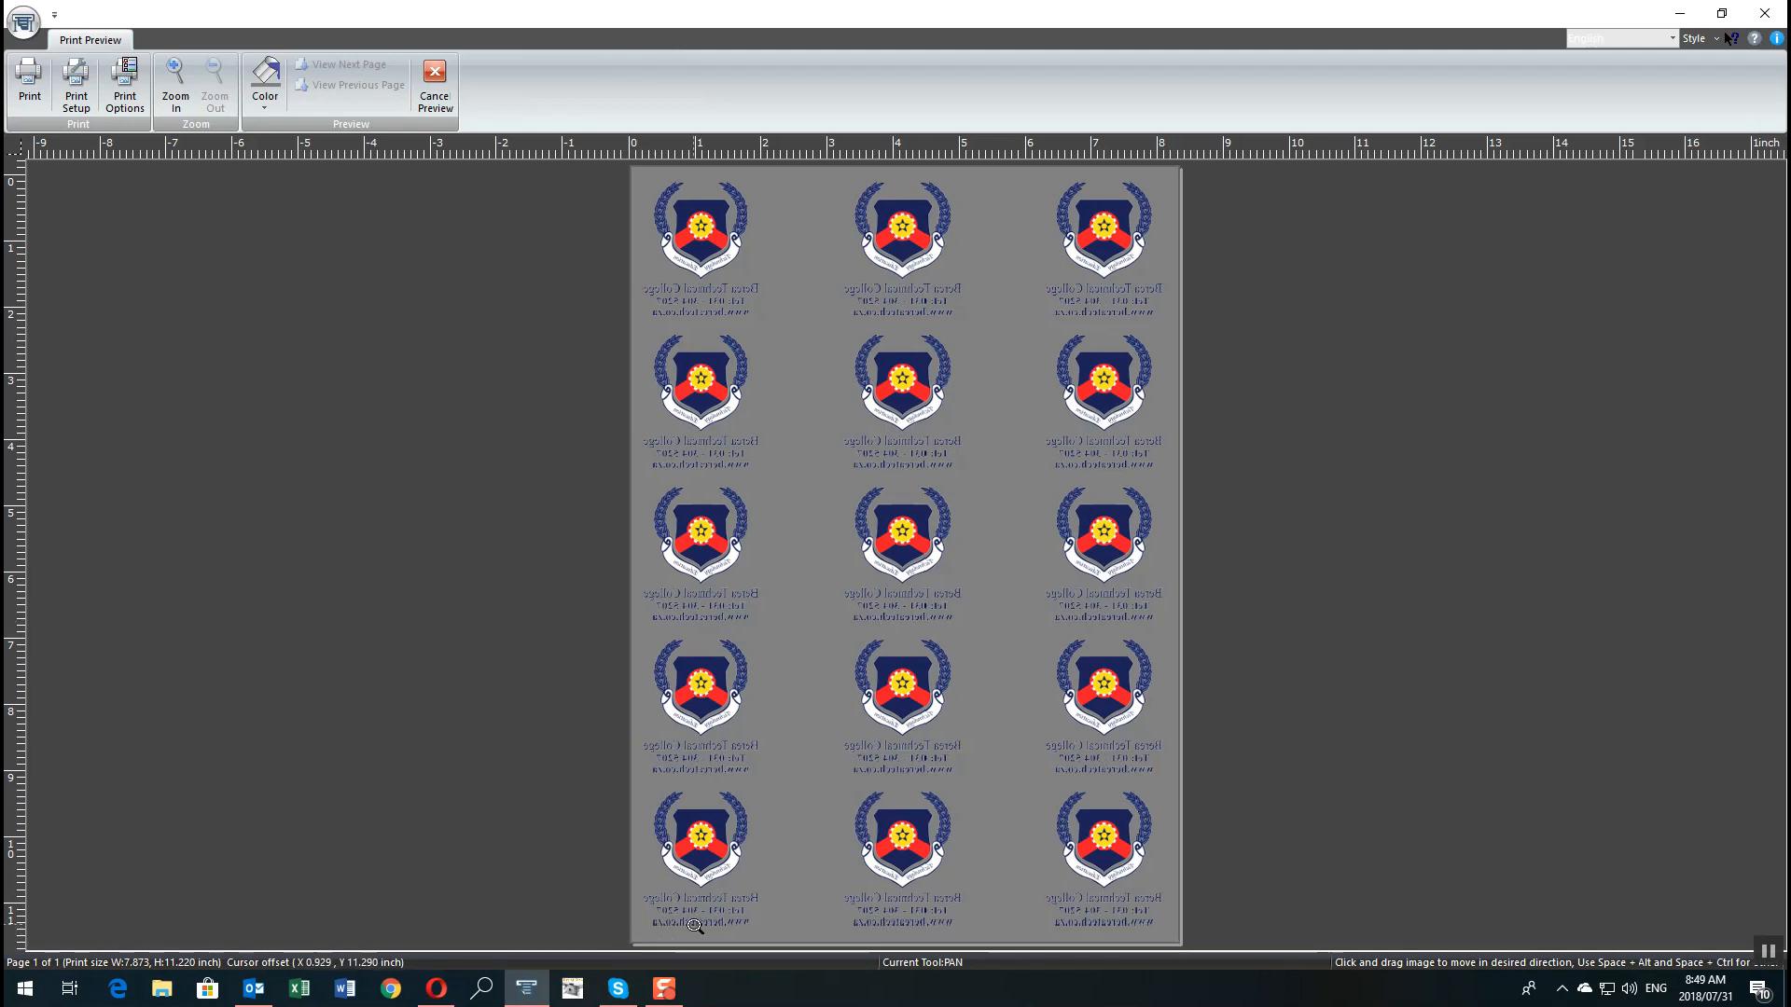
mouse_move(1141, 924)
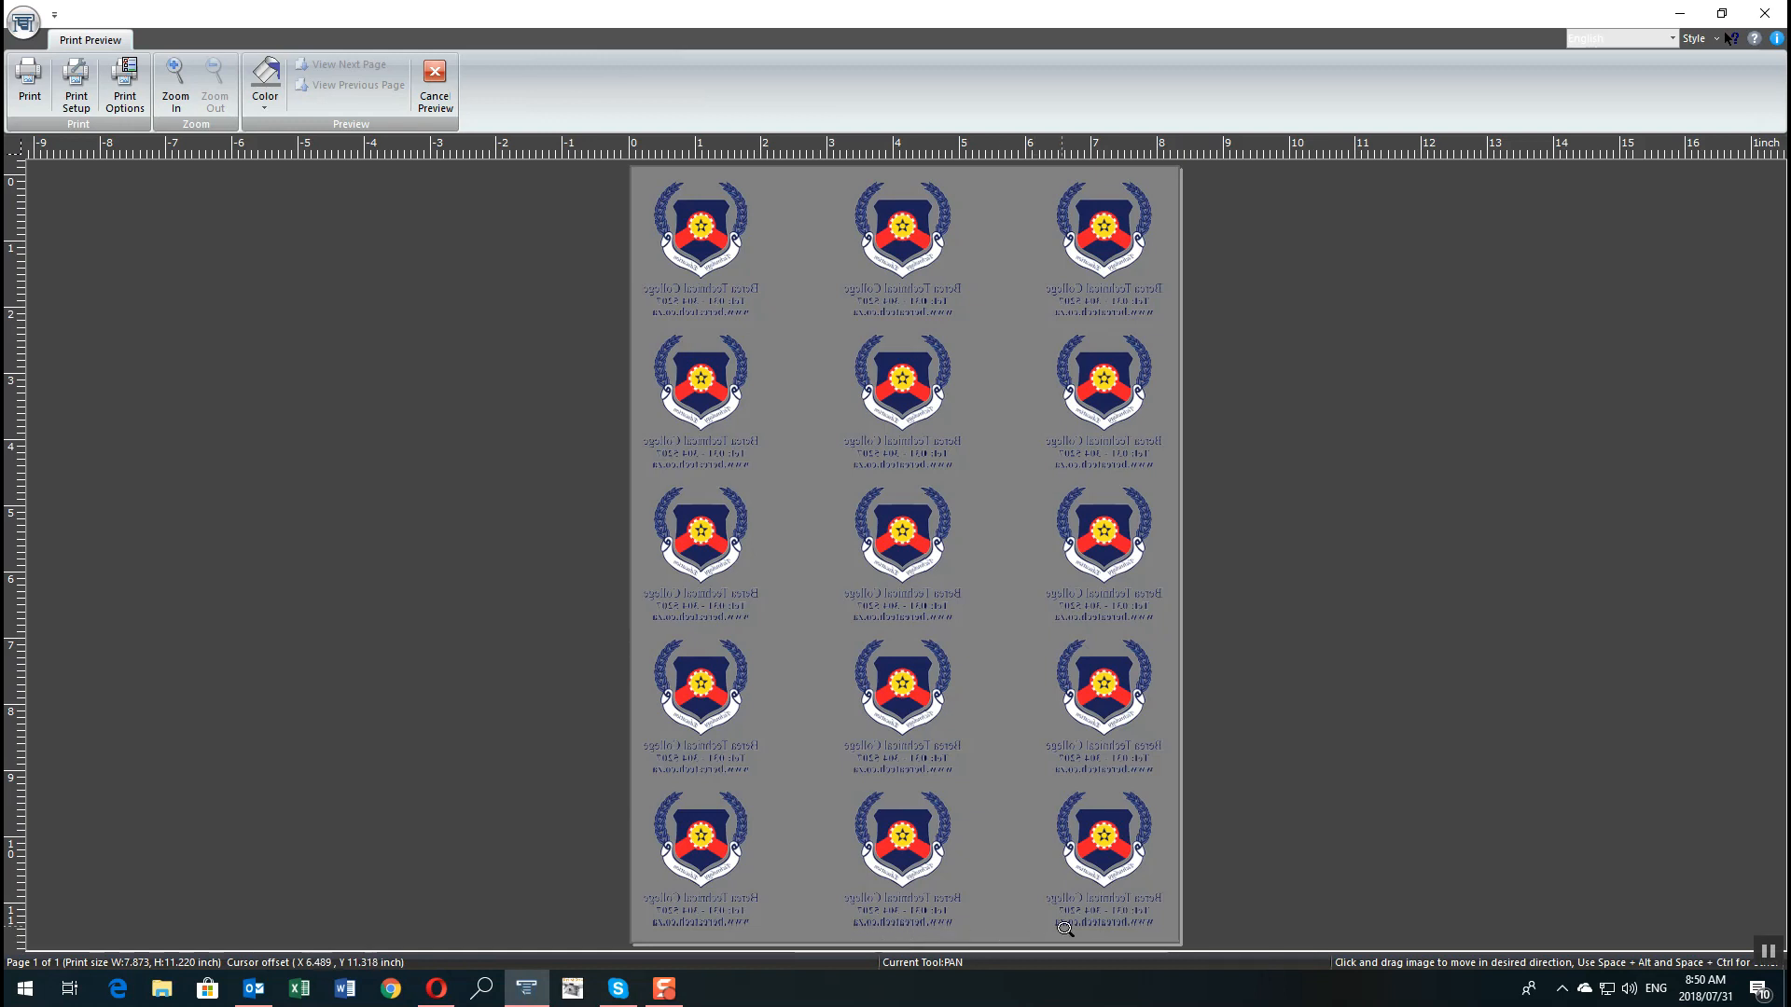
mouse_move(869, 875)
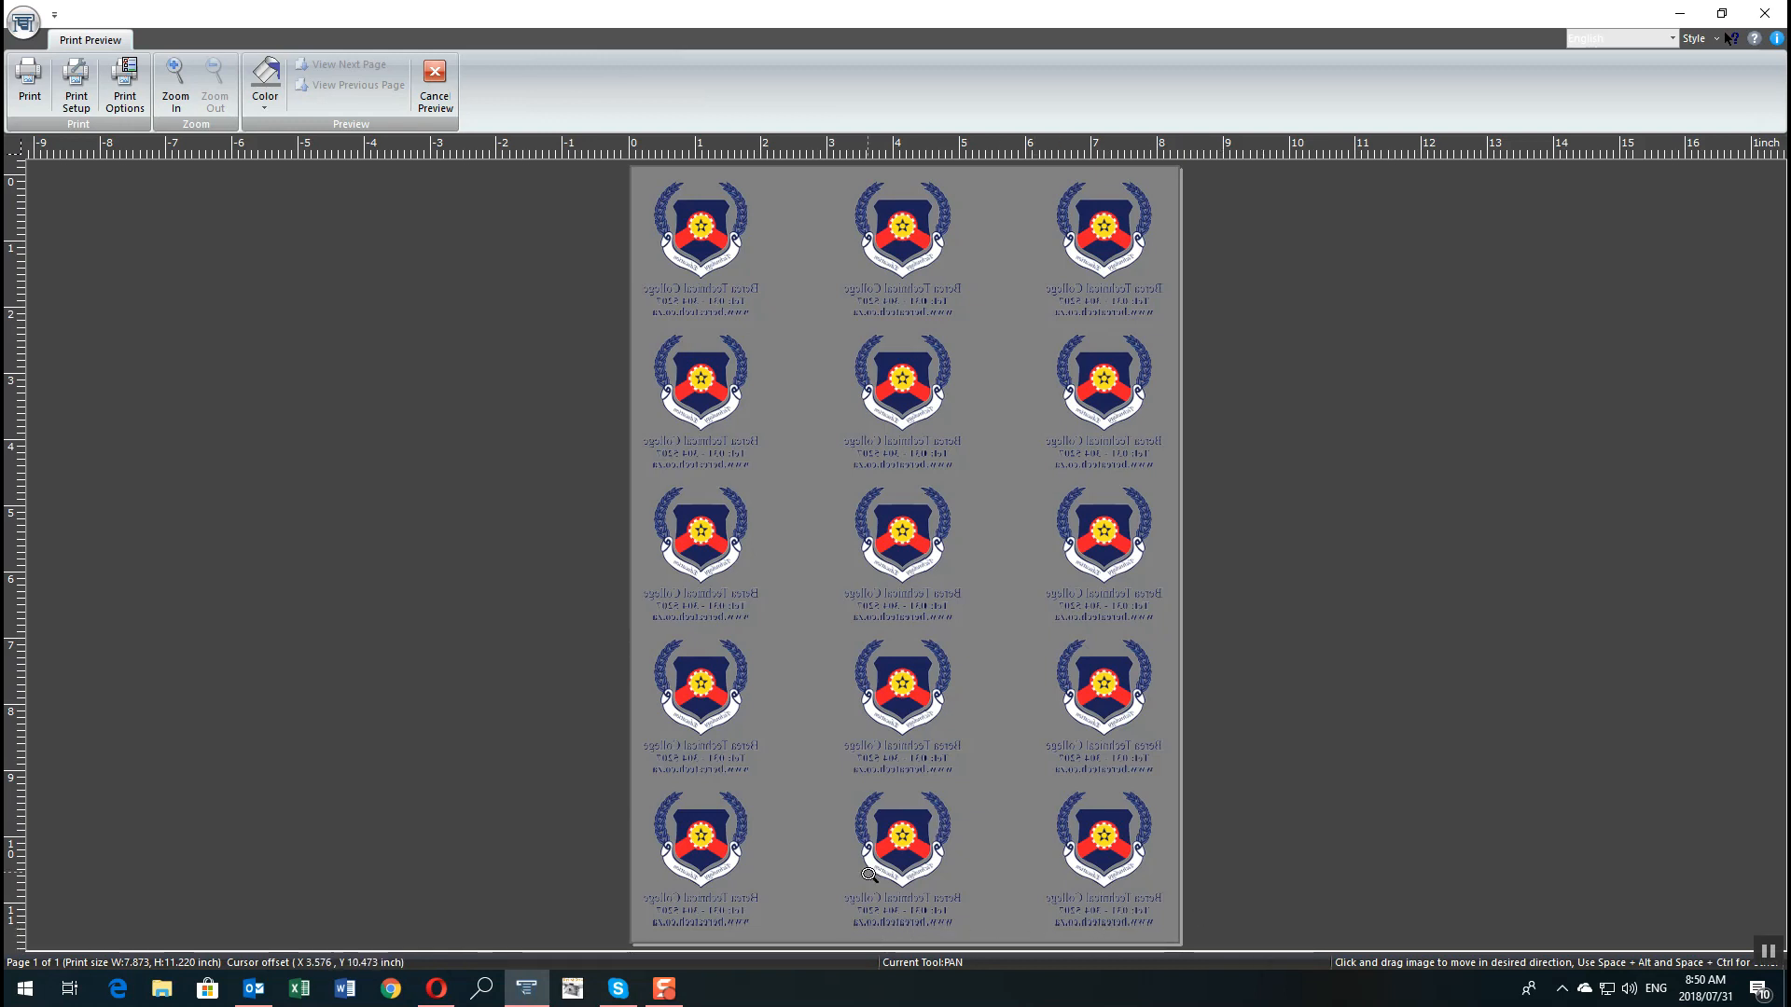
mouse_move(925, 865)
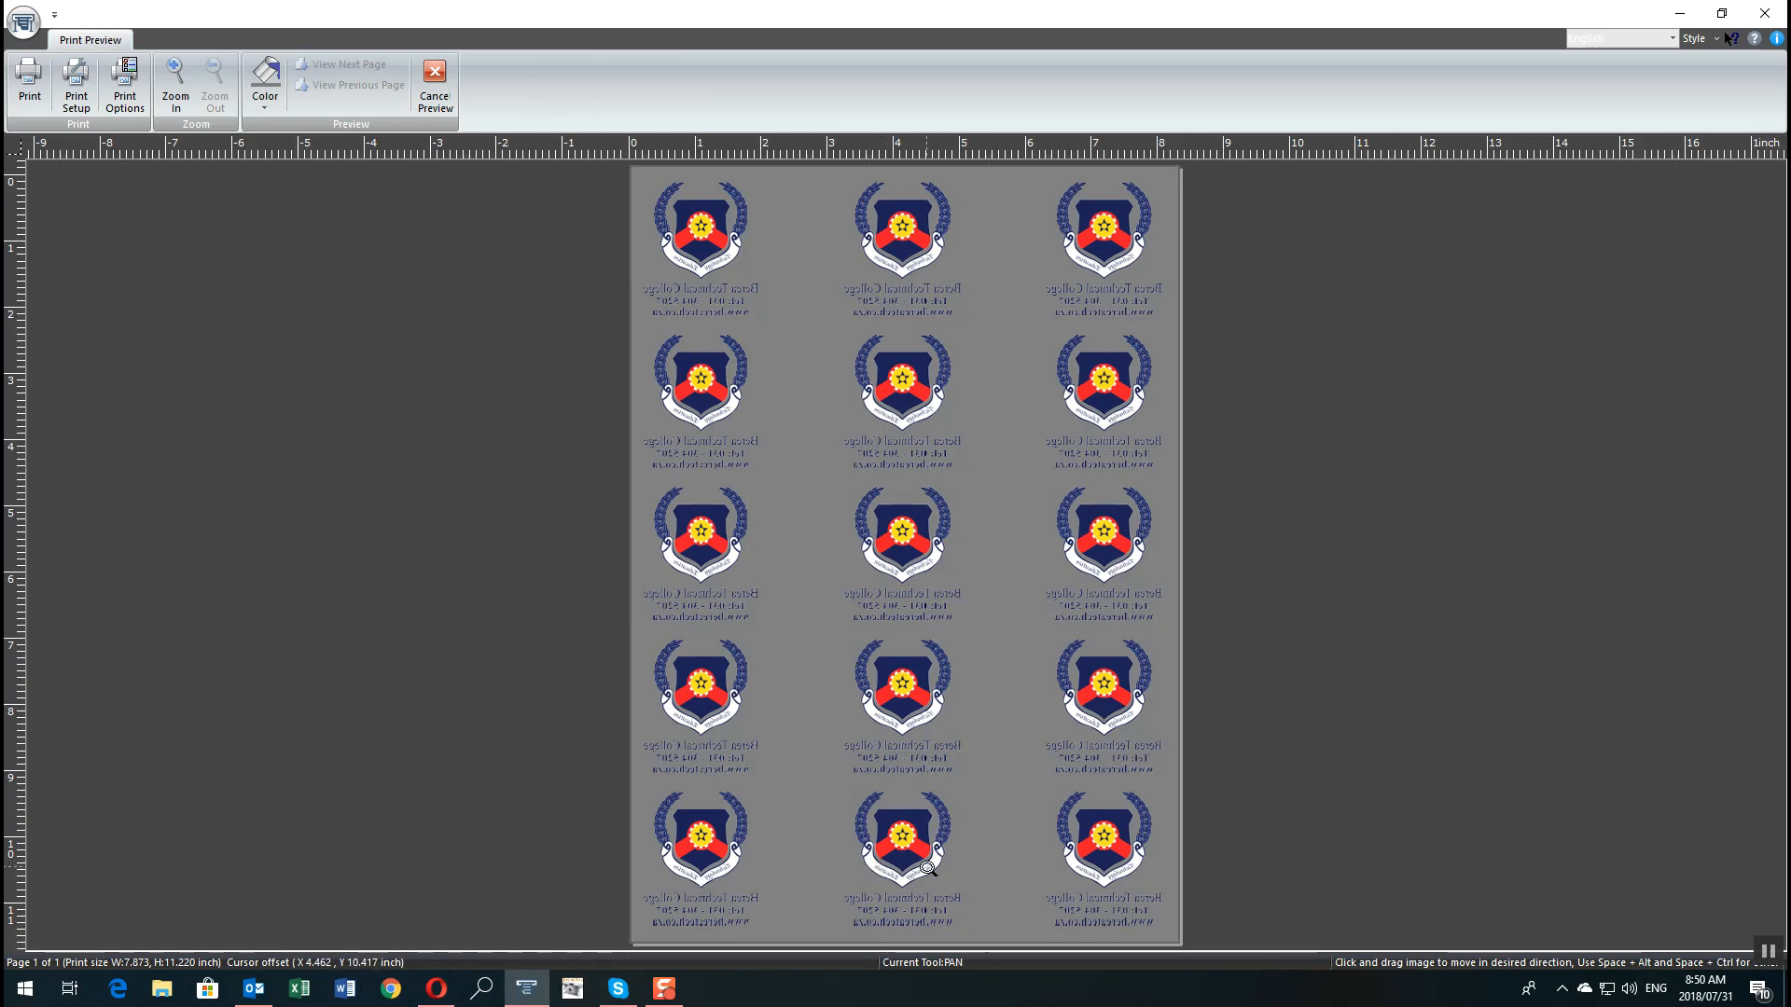
mouse_move(423, 43)
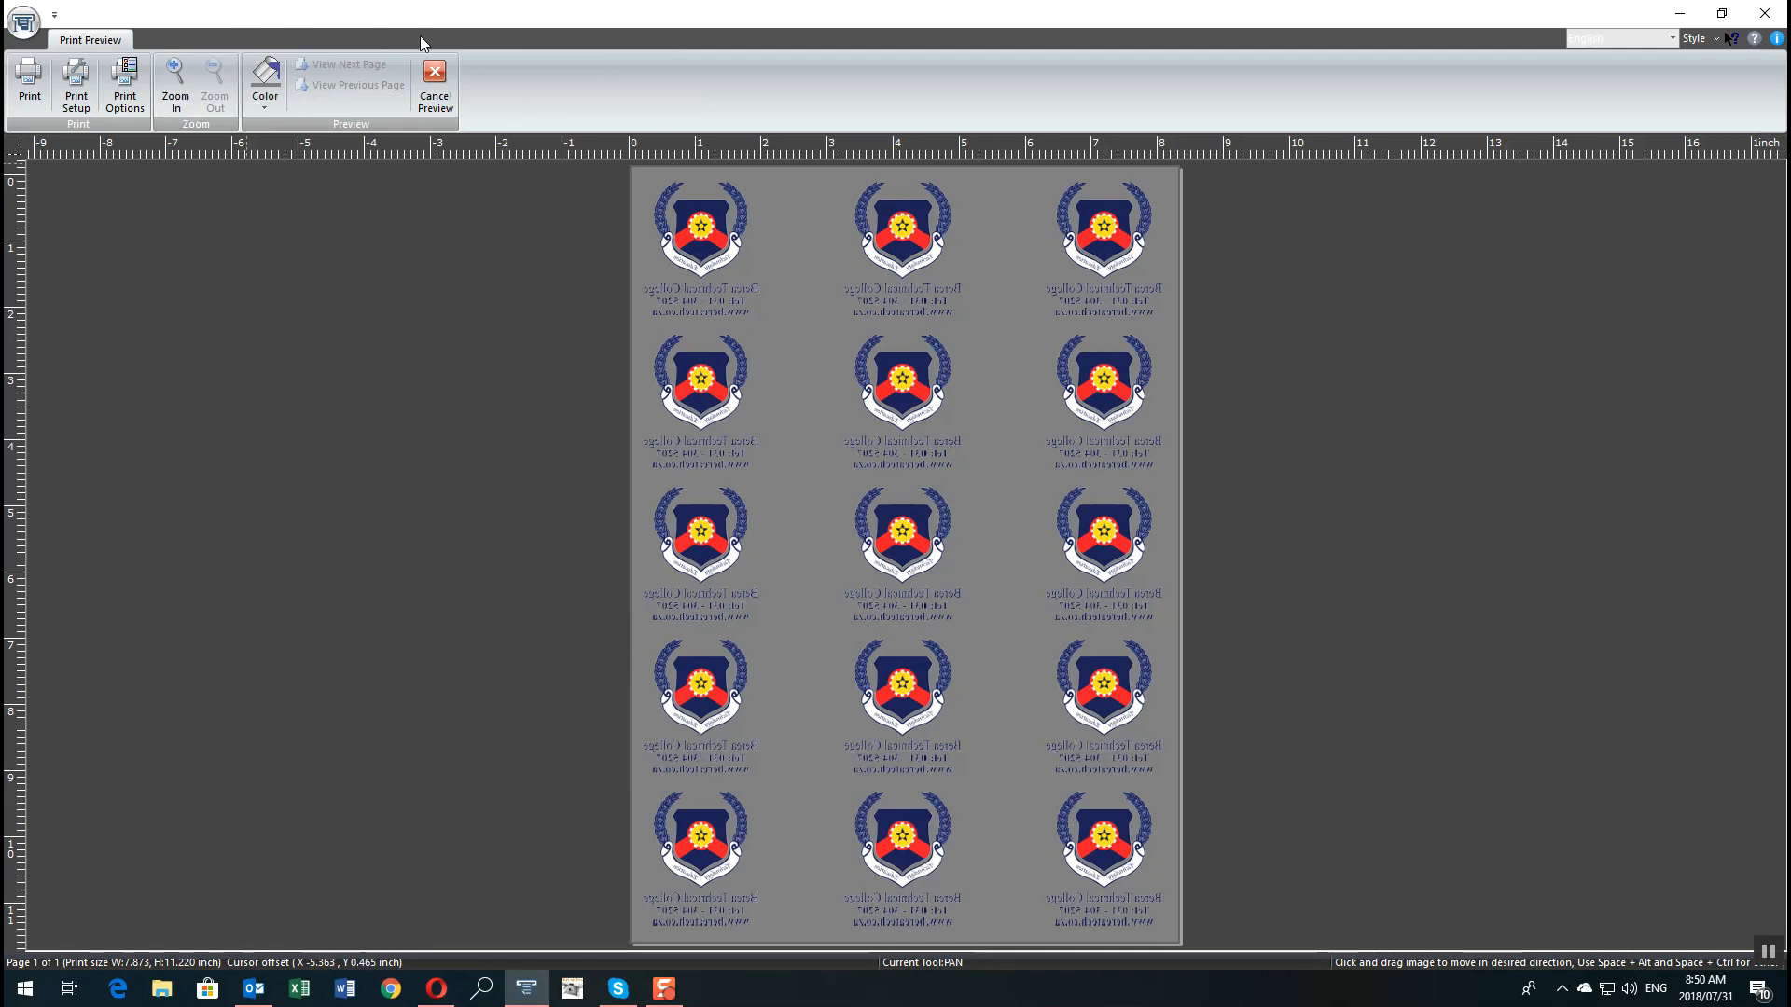
mouse_move(383, 19)
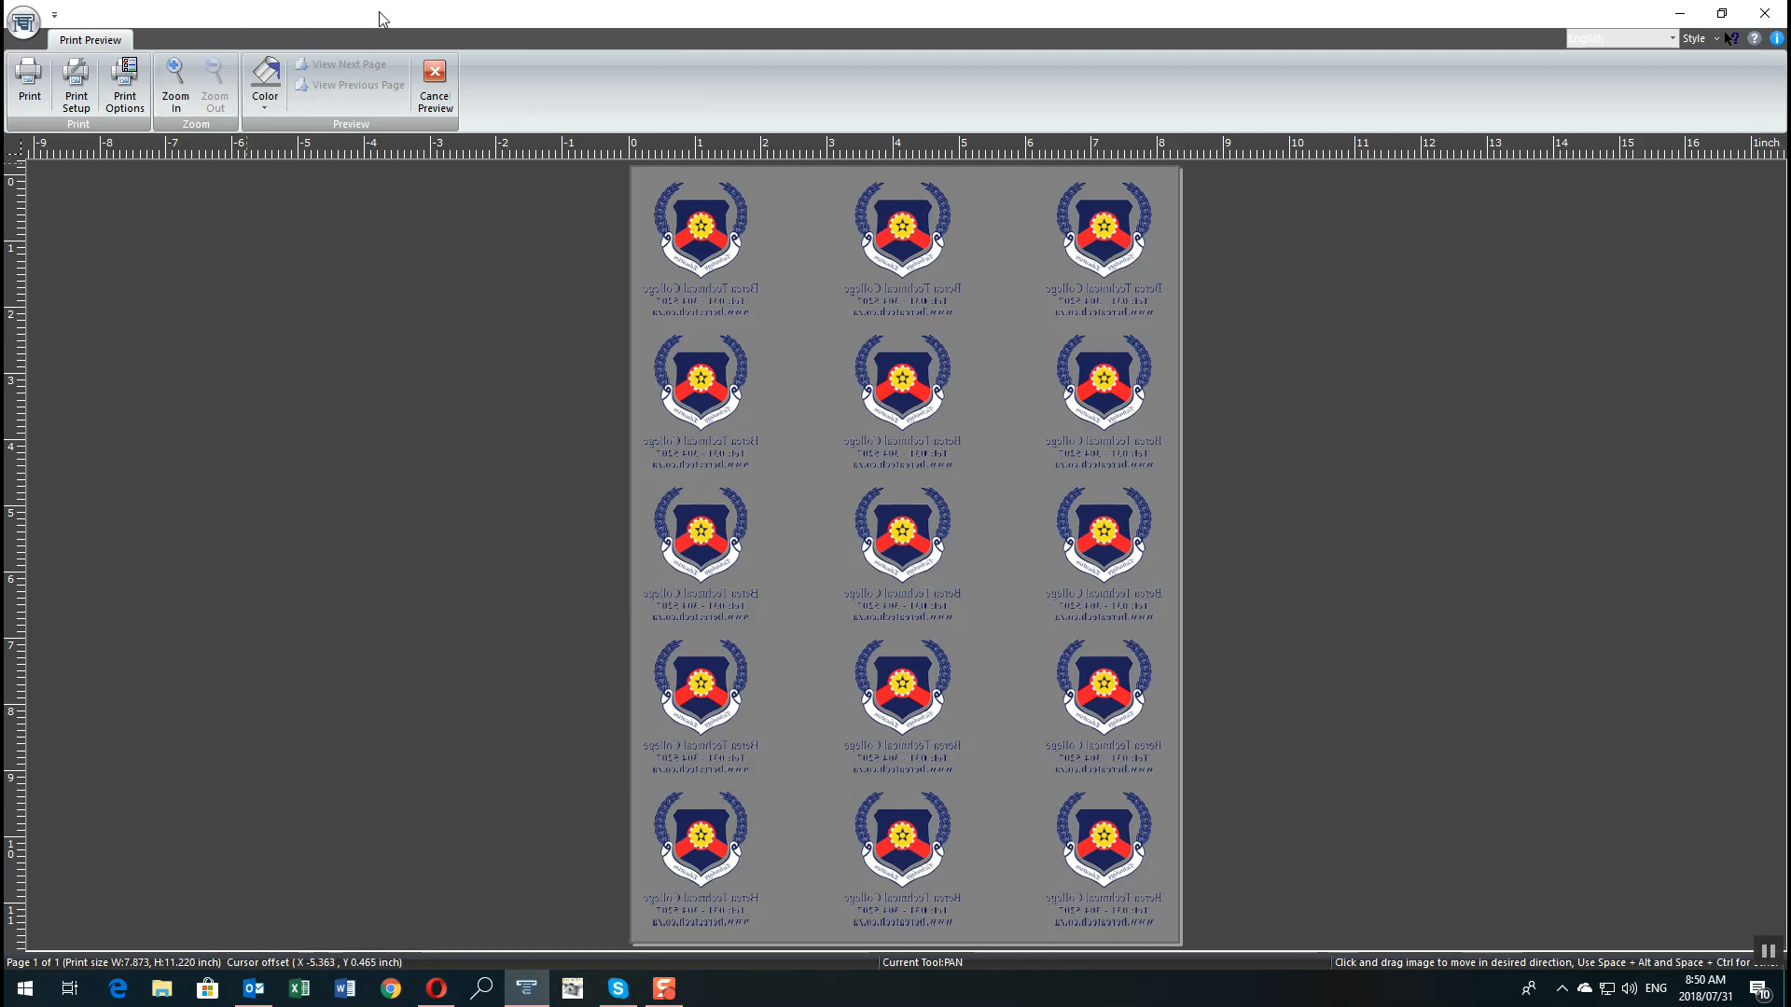
Review the size settings, then cancel the preview back to an empty Print workspace
left_click(125, 85)
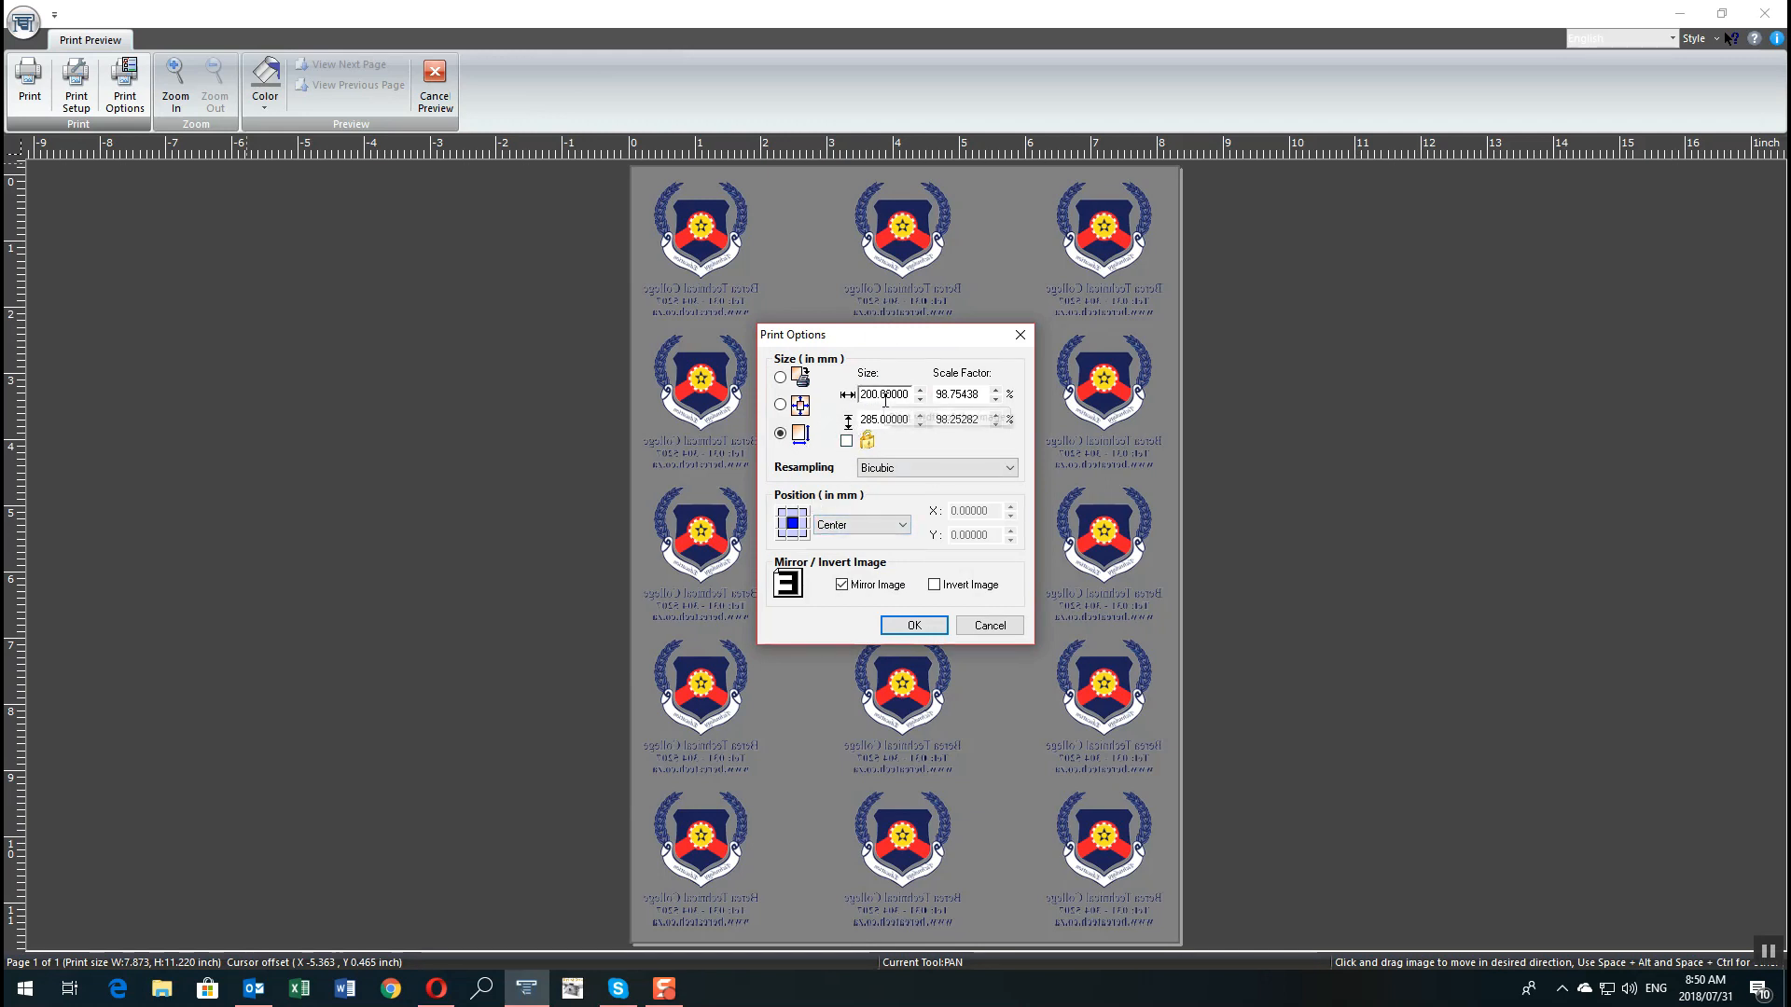
left_click(912, 625)
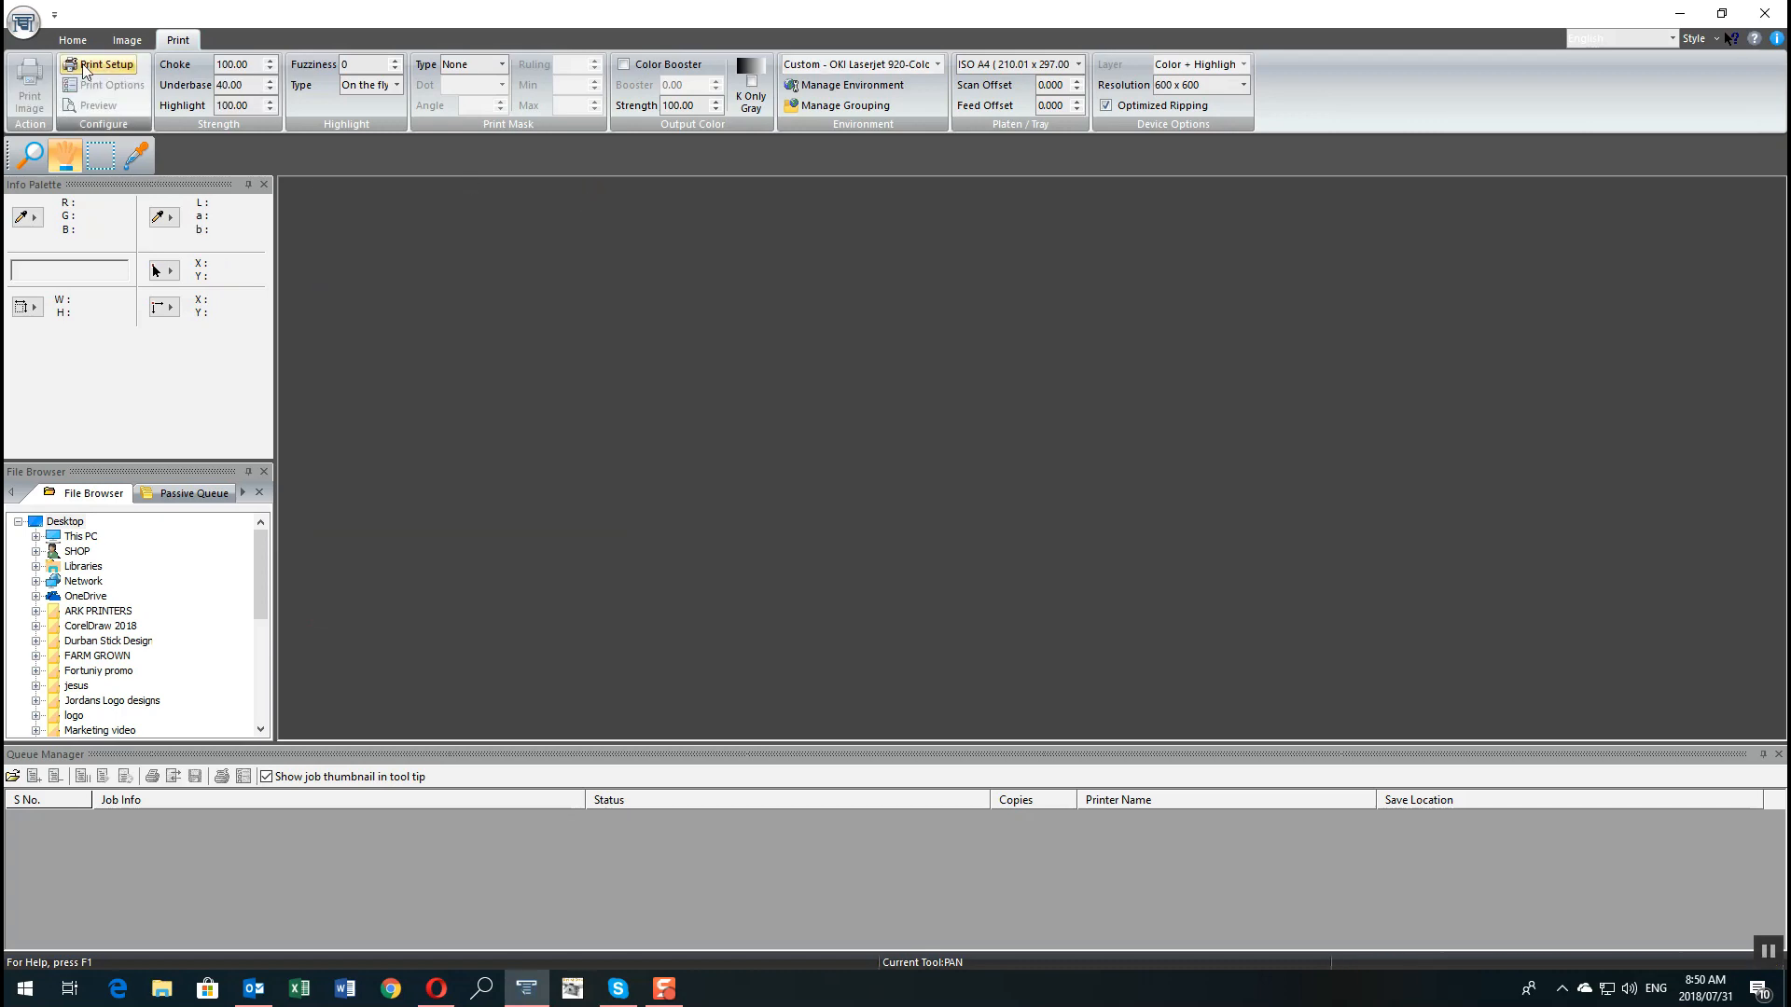
Reopen berea.psd and request its print preview, which reports the image spans several pages
left_click(28, 91)
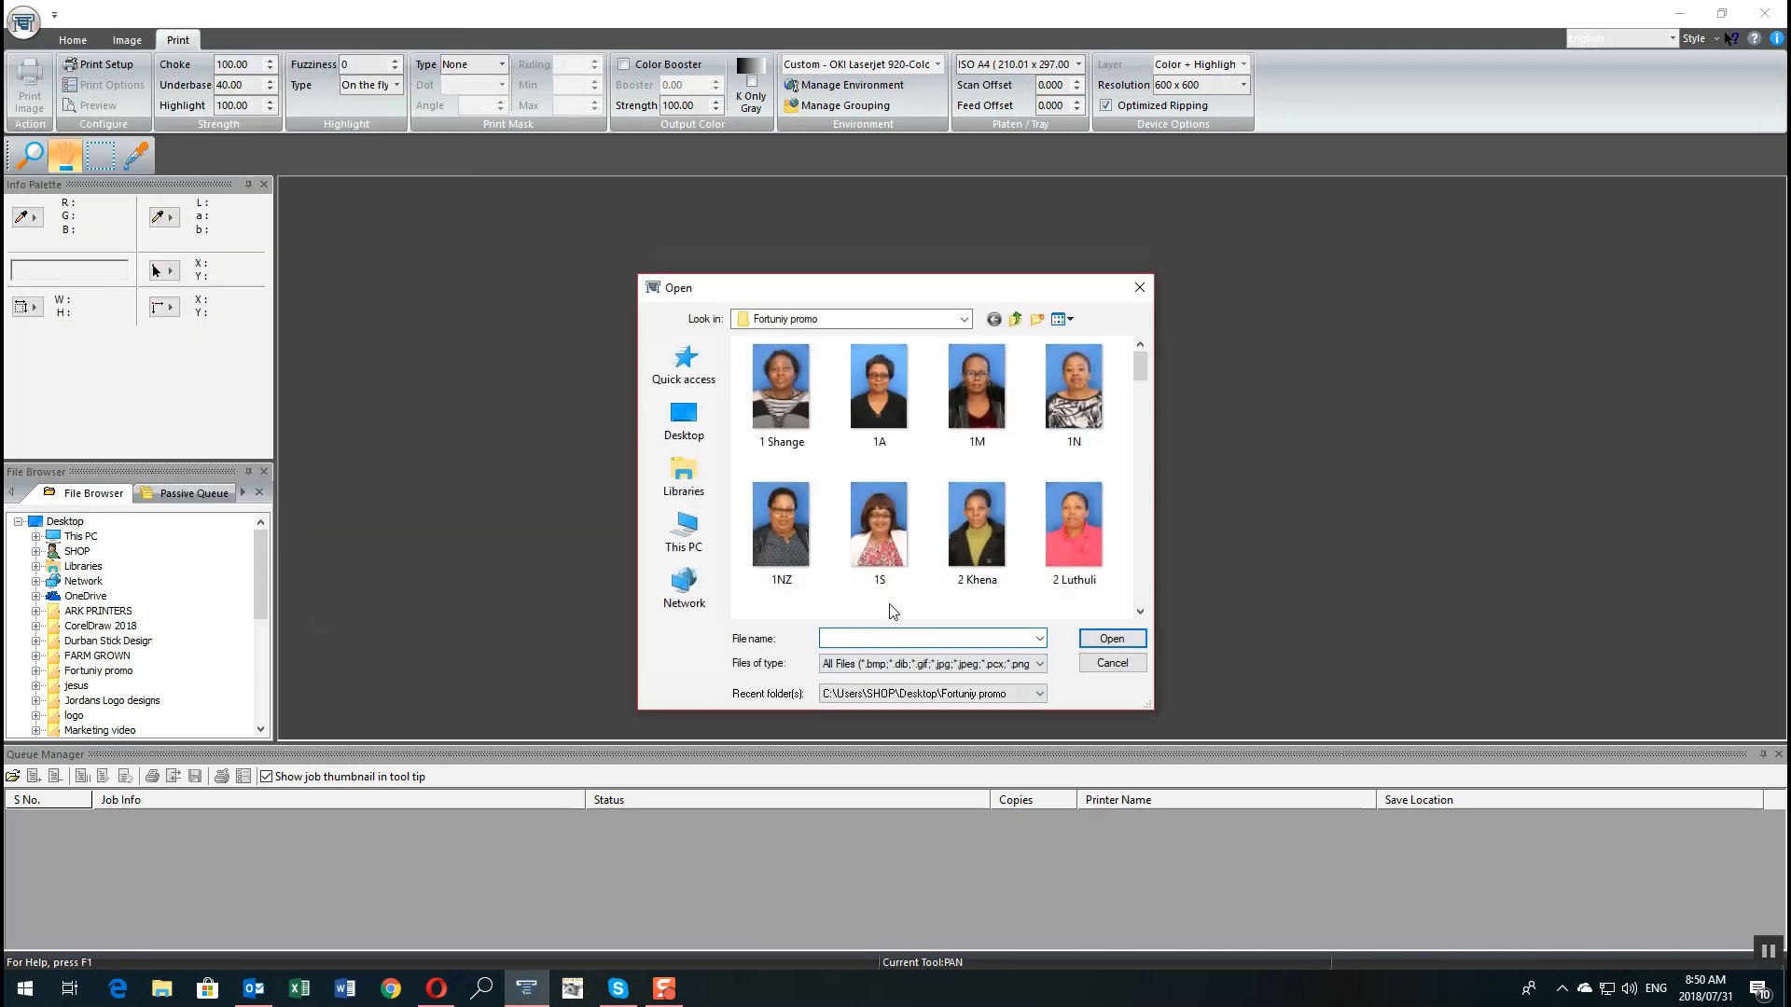
type("be")
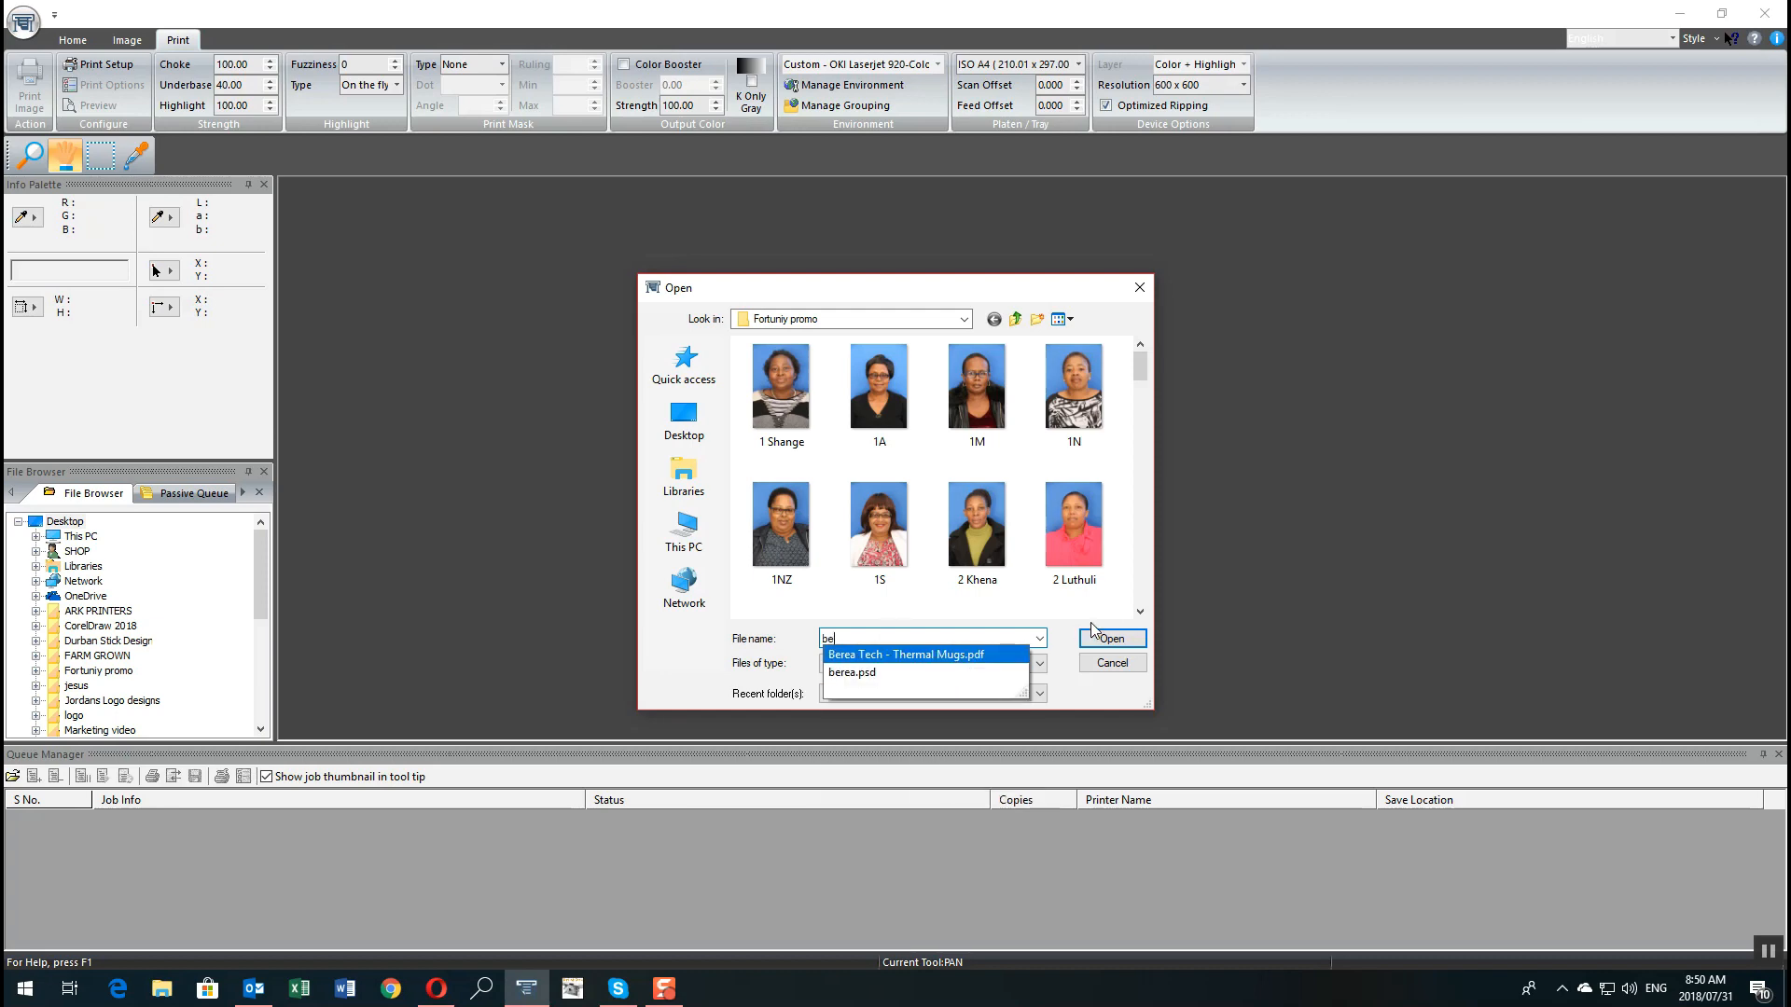
left_click(1108, 638)
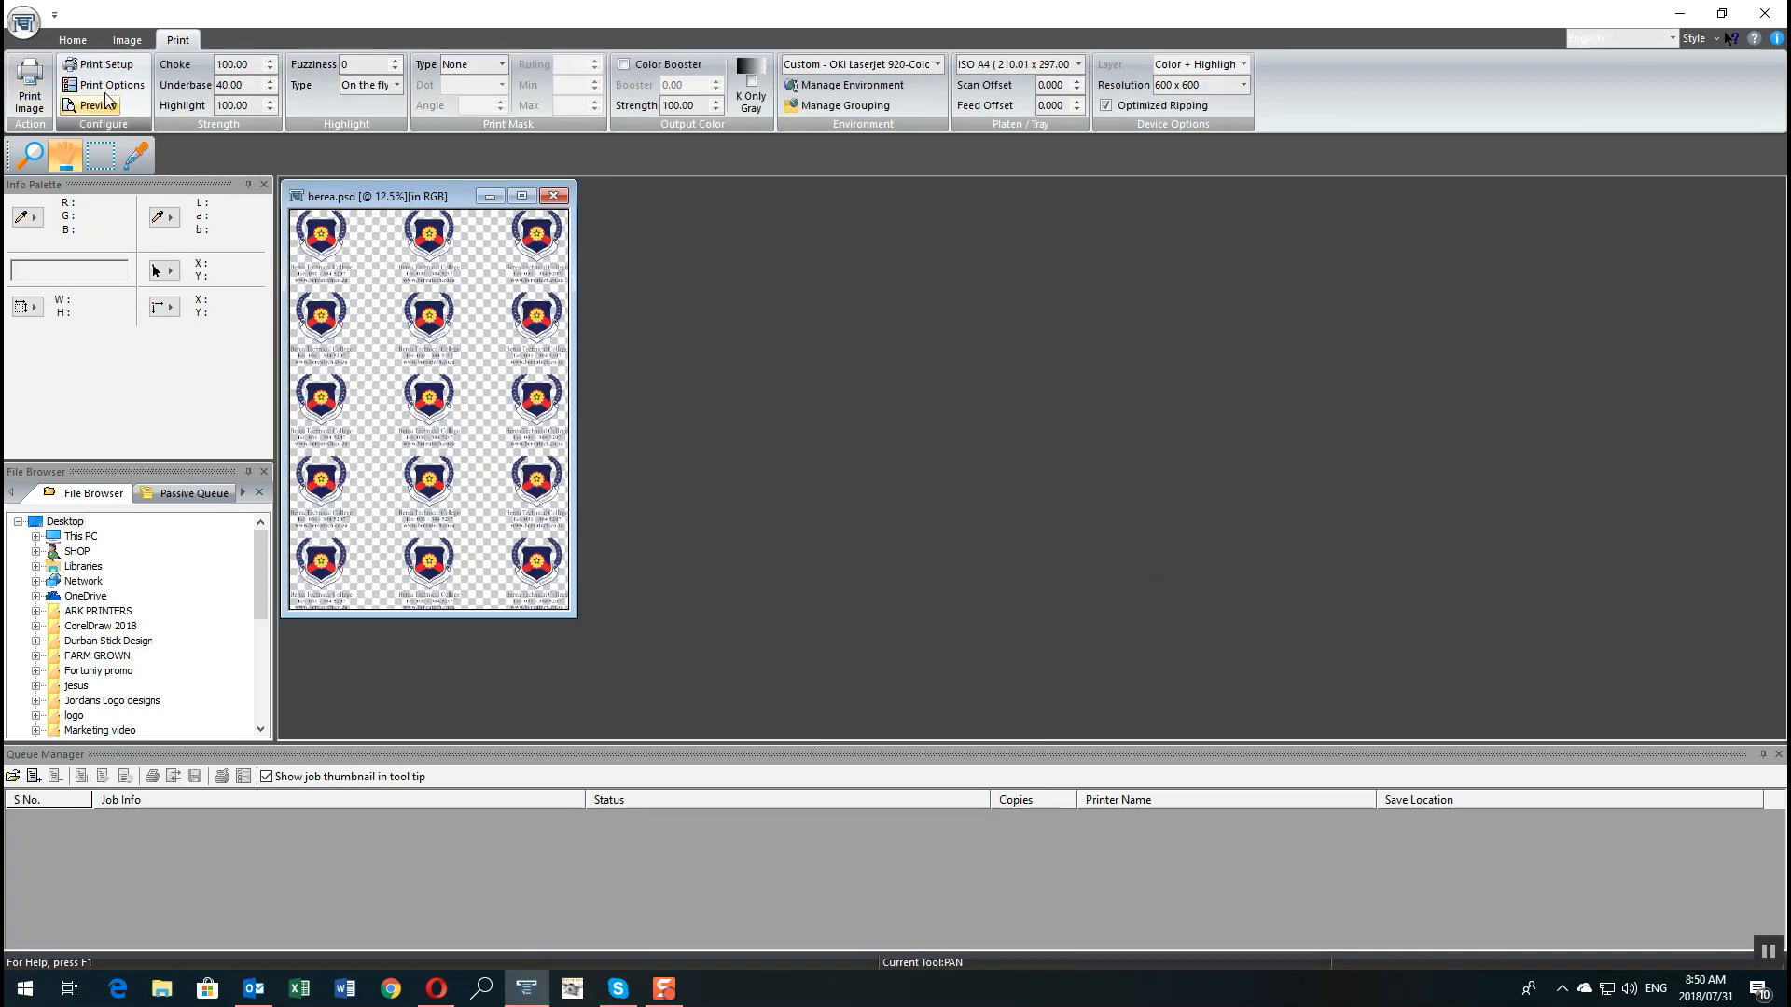
left_click(103, 88)
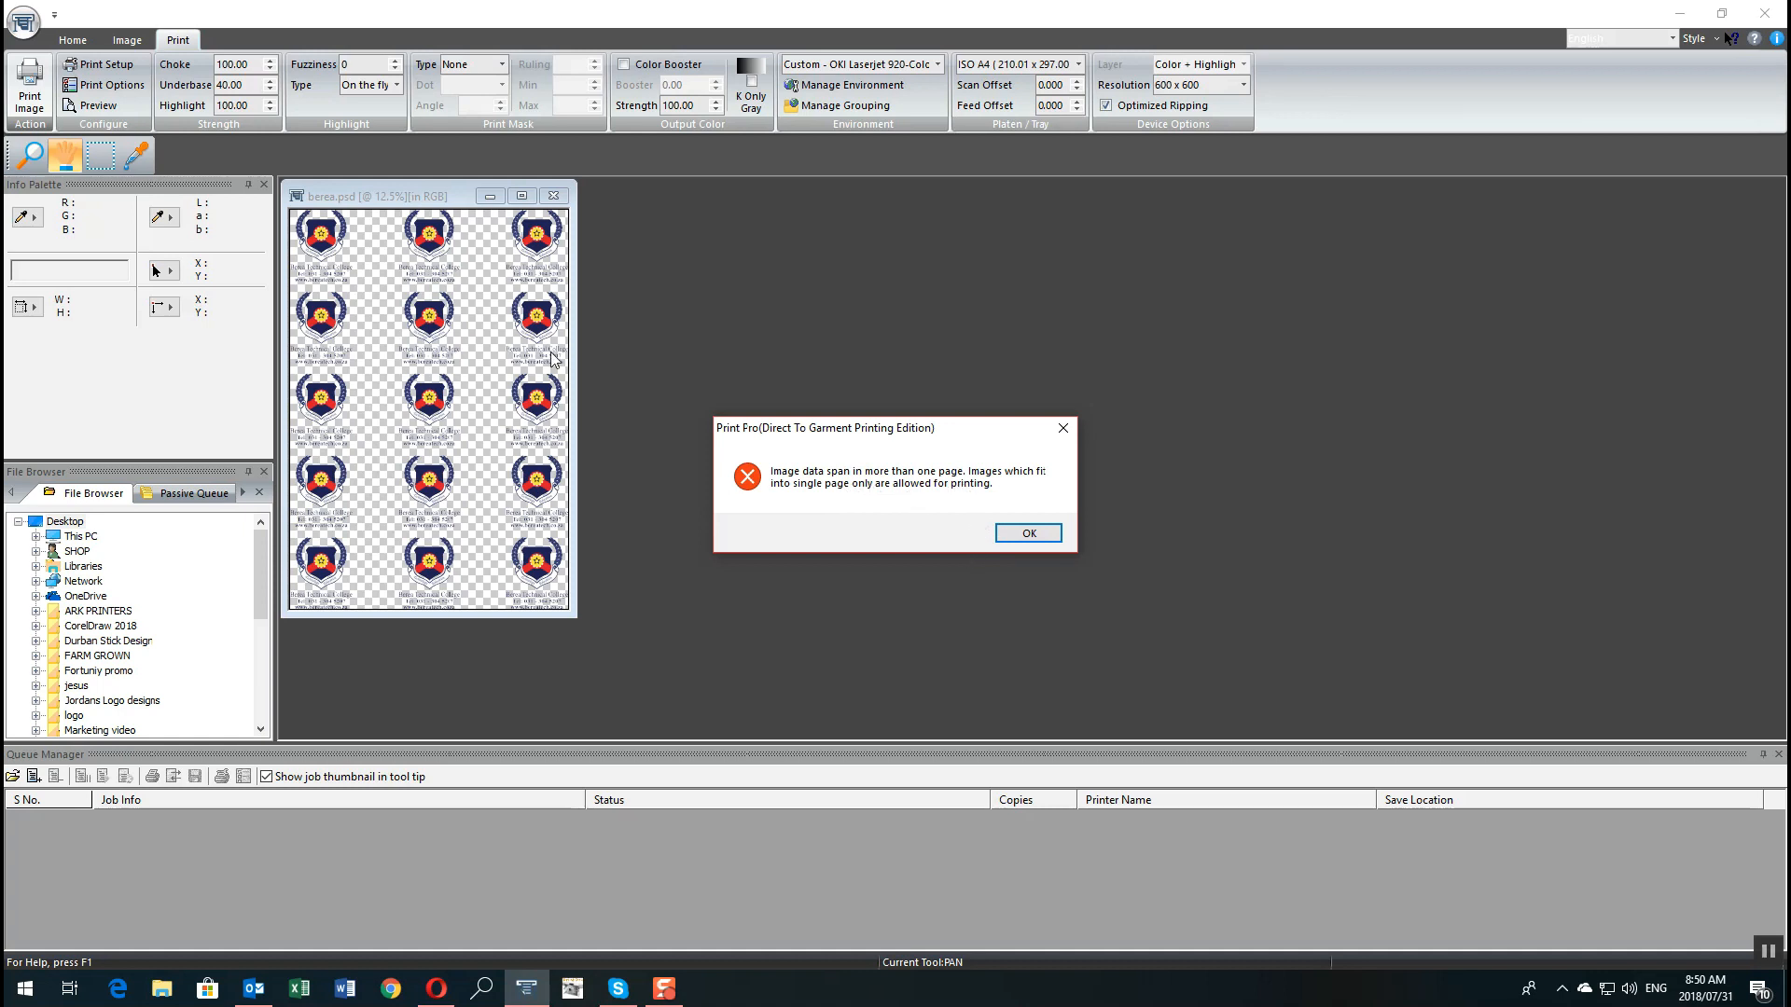
mouse_move(339, 496)
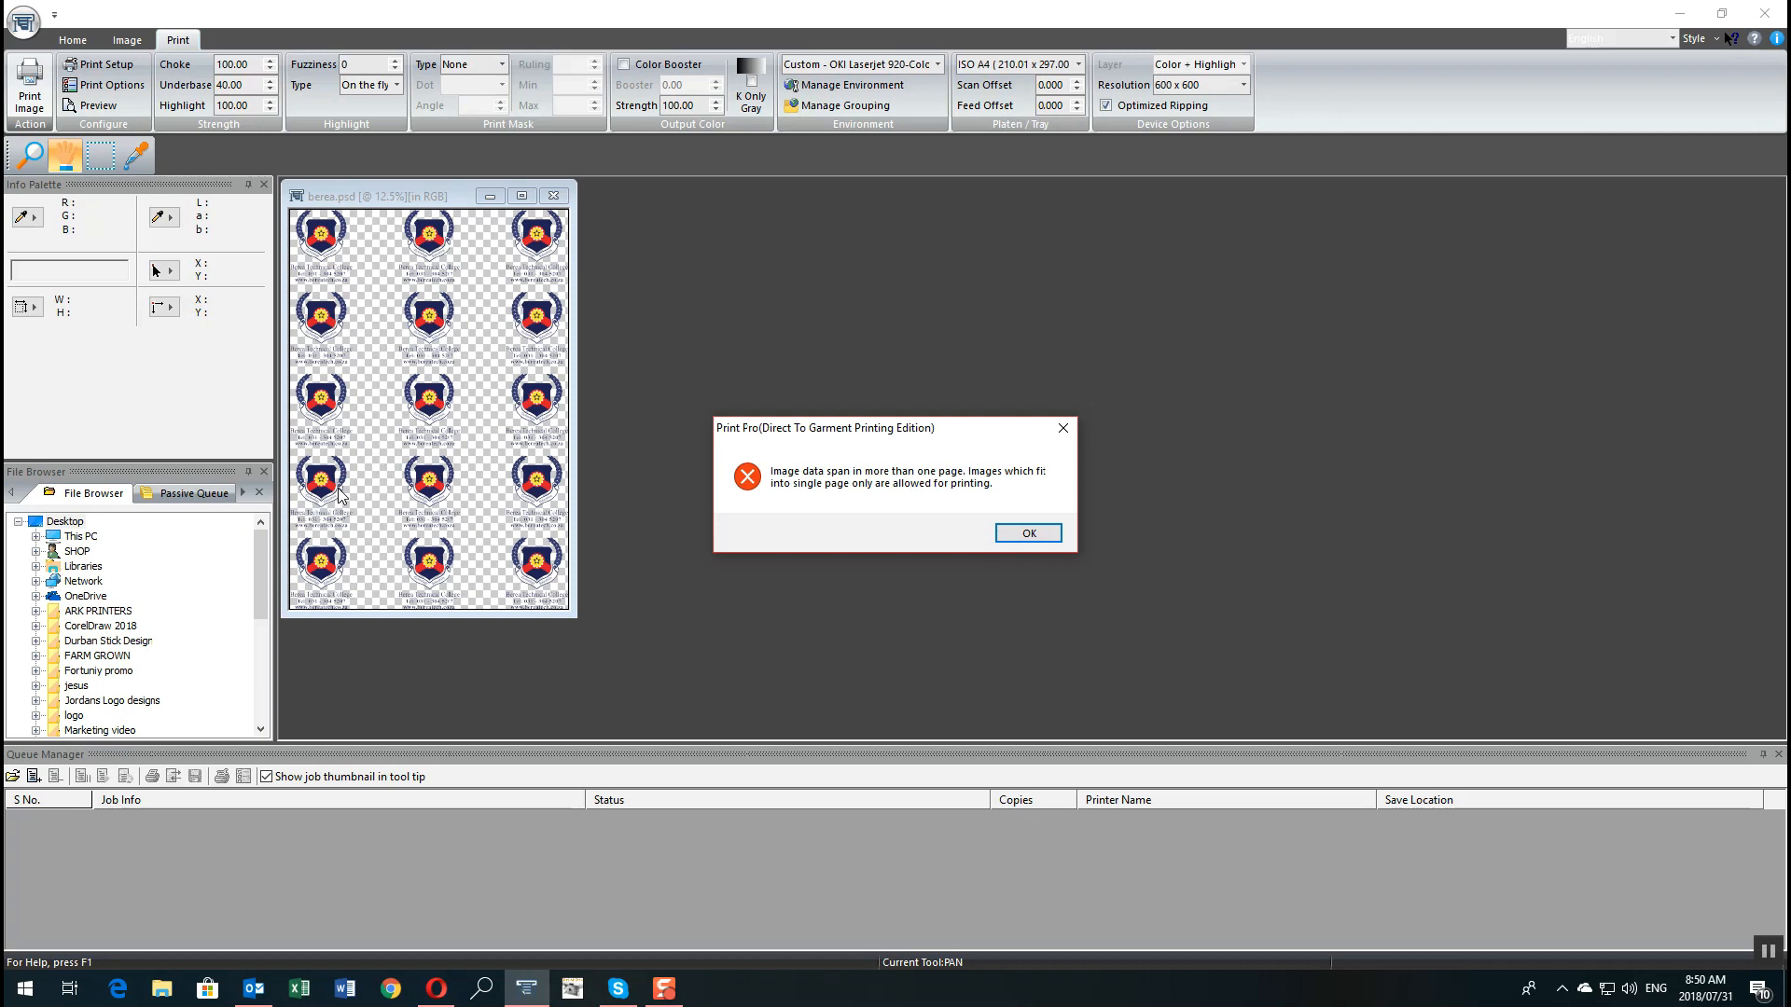
mouse_move(556, 252)
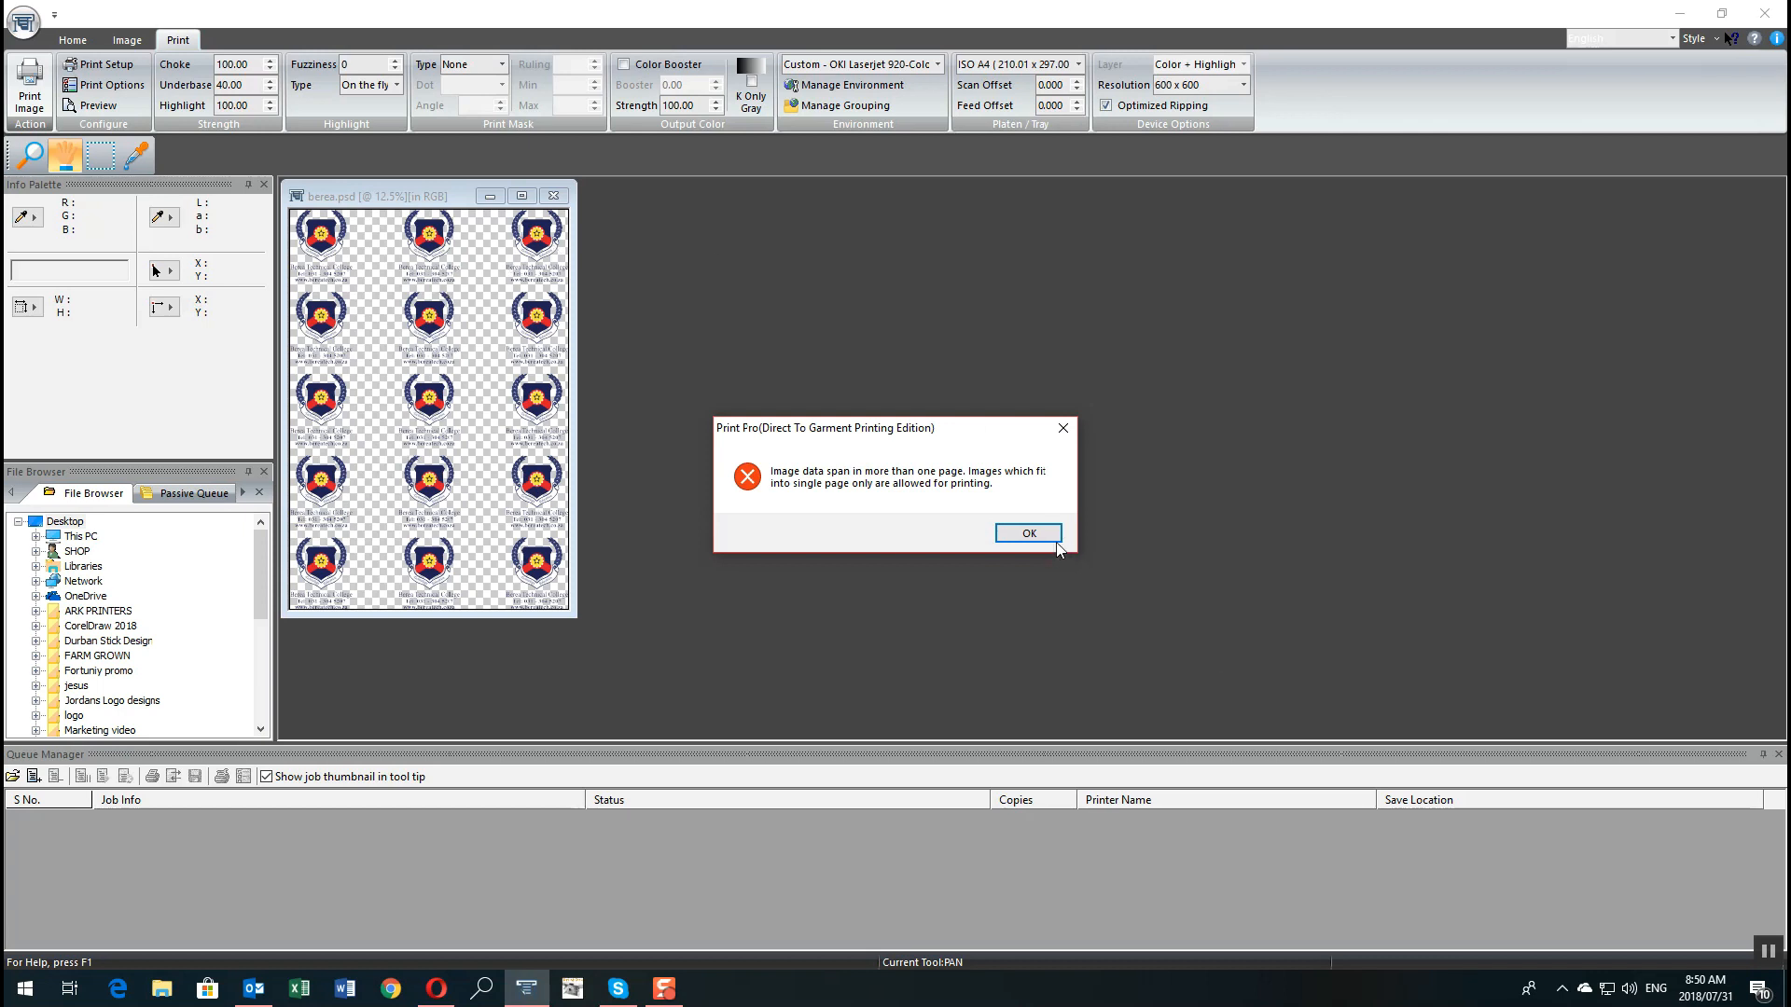
left_click(1026, 533)
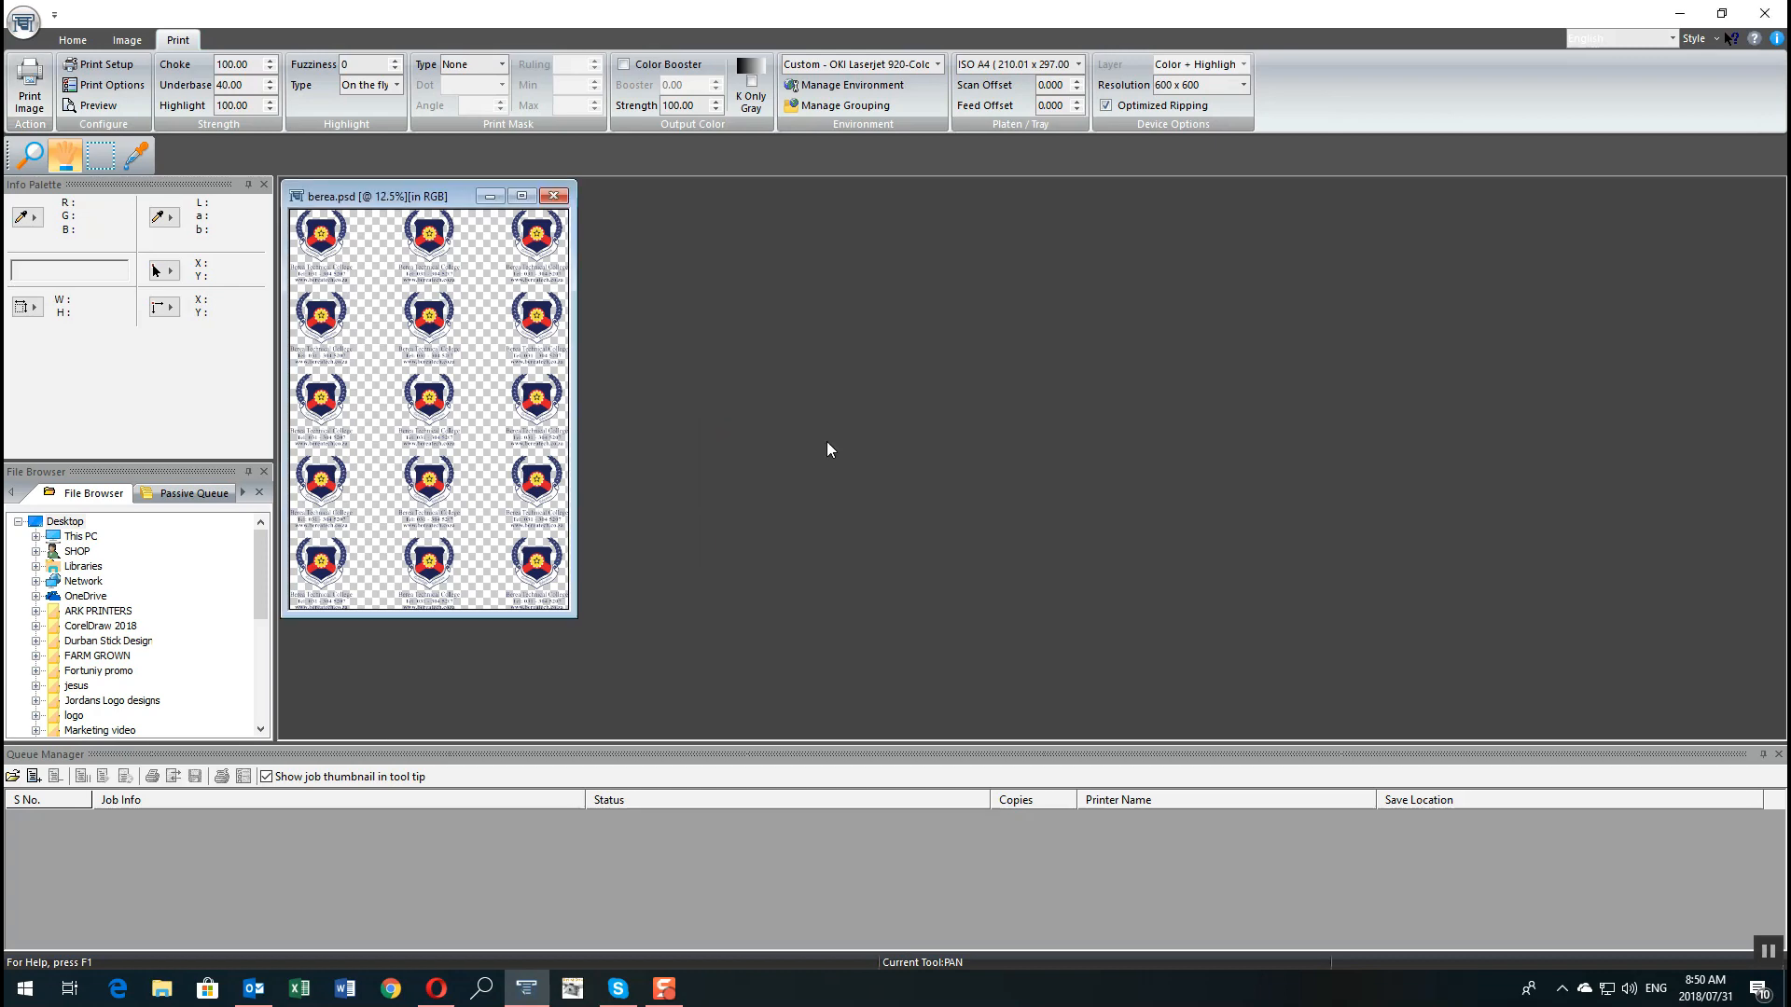
left_click(99, 104)
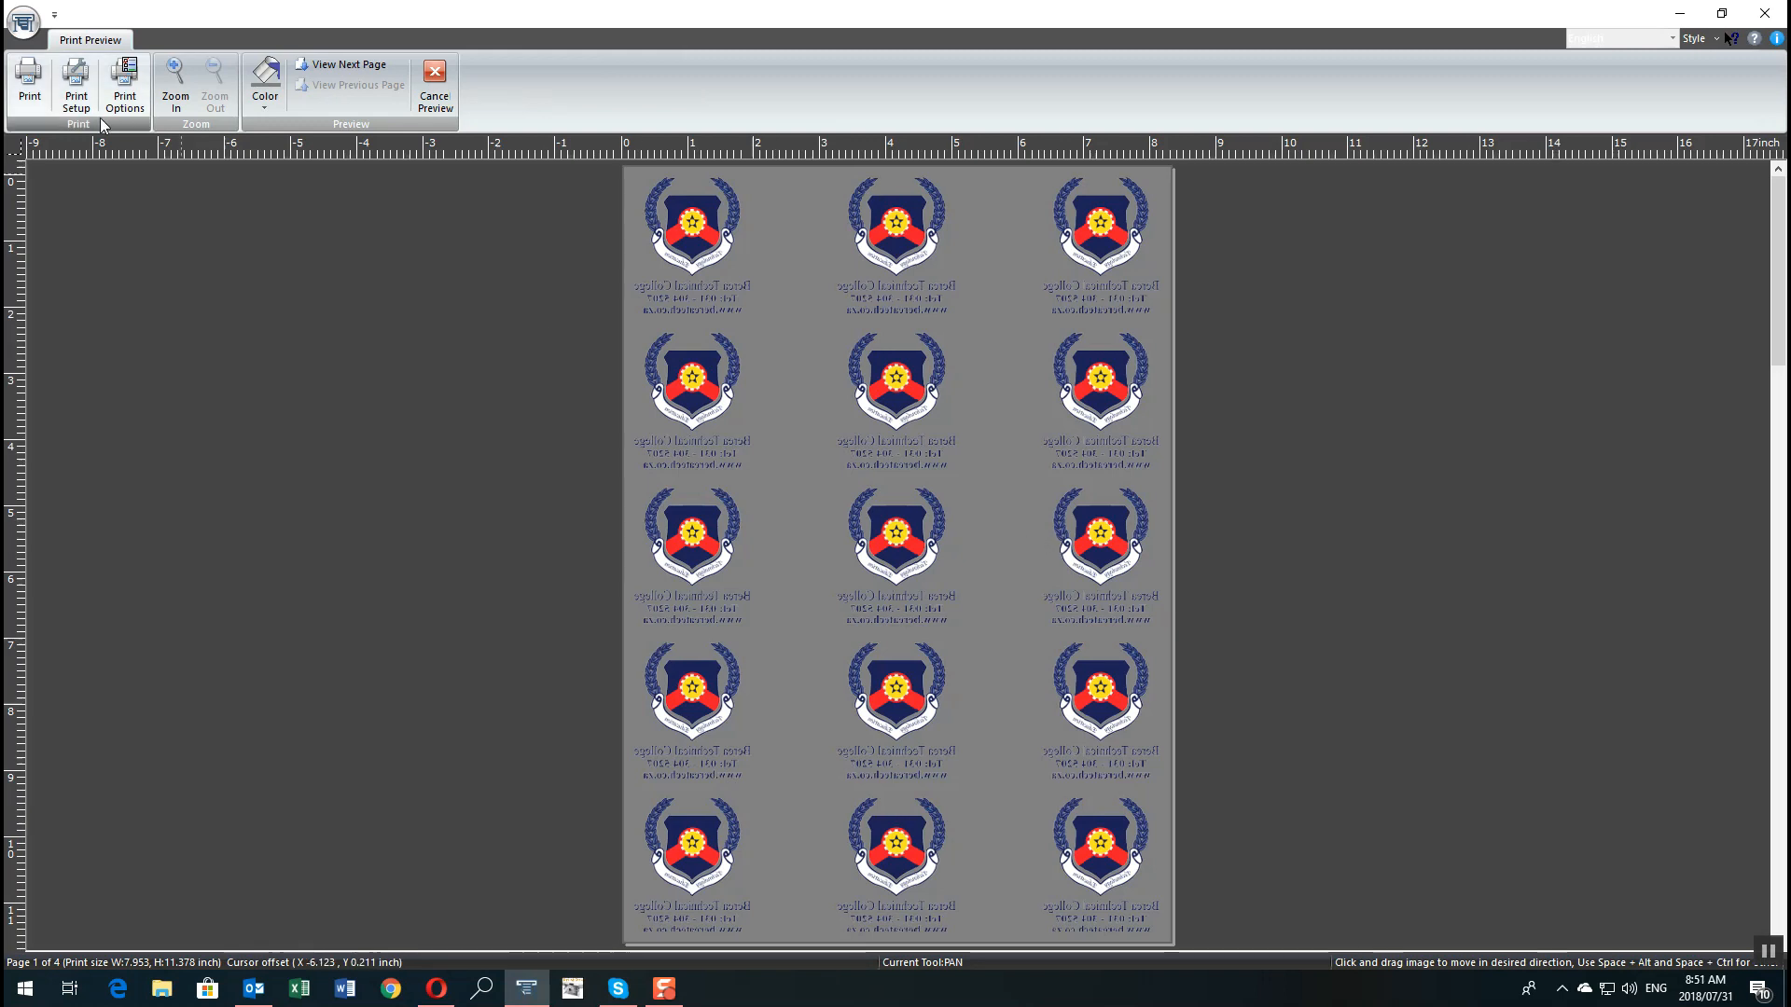
left_click(123, 86)
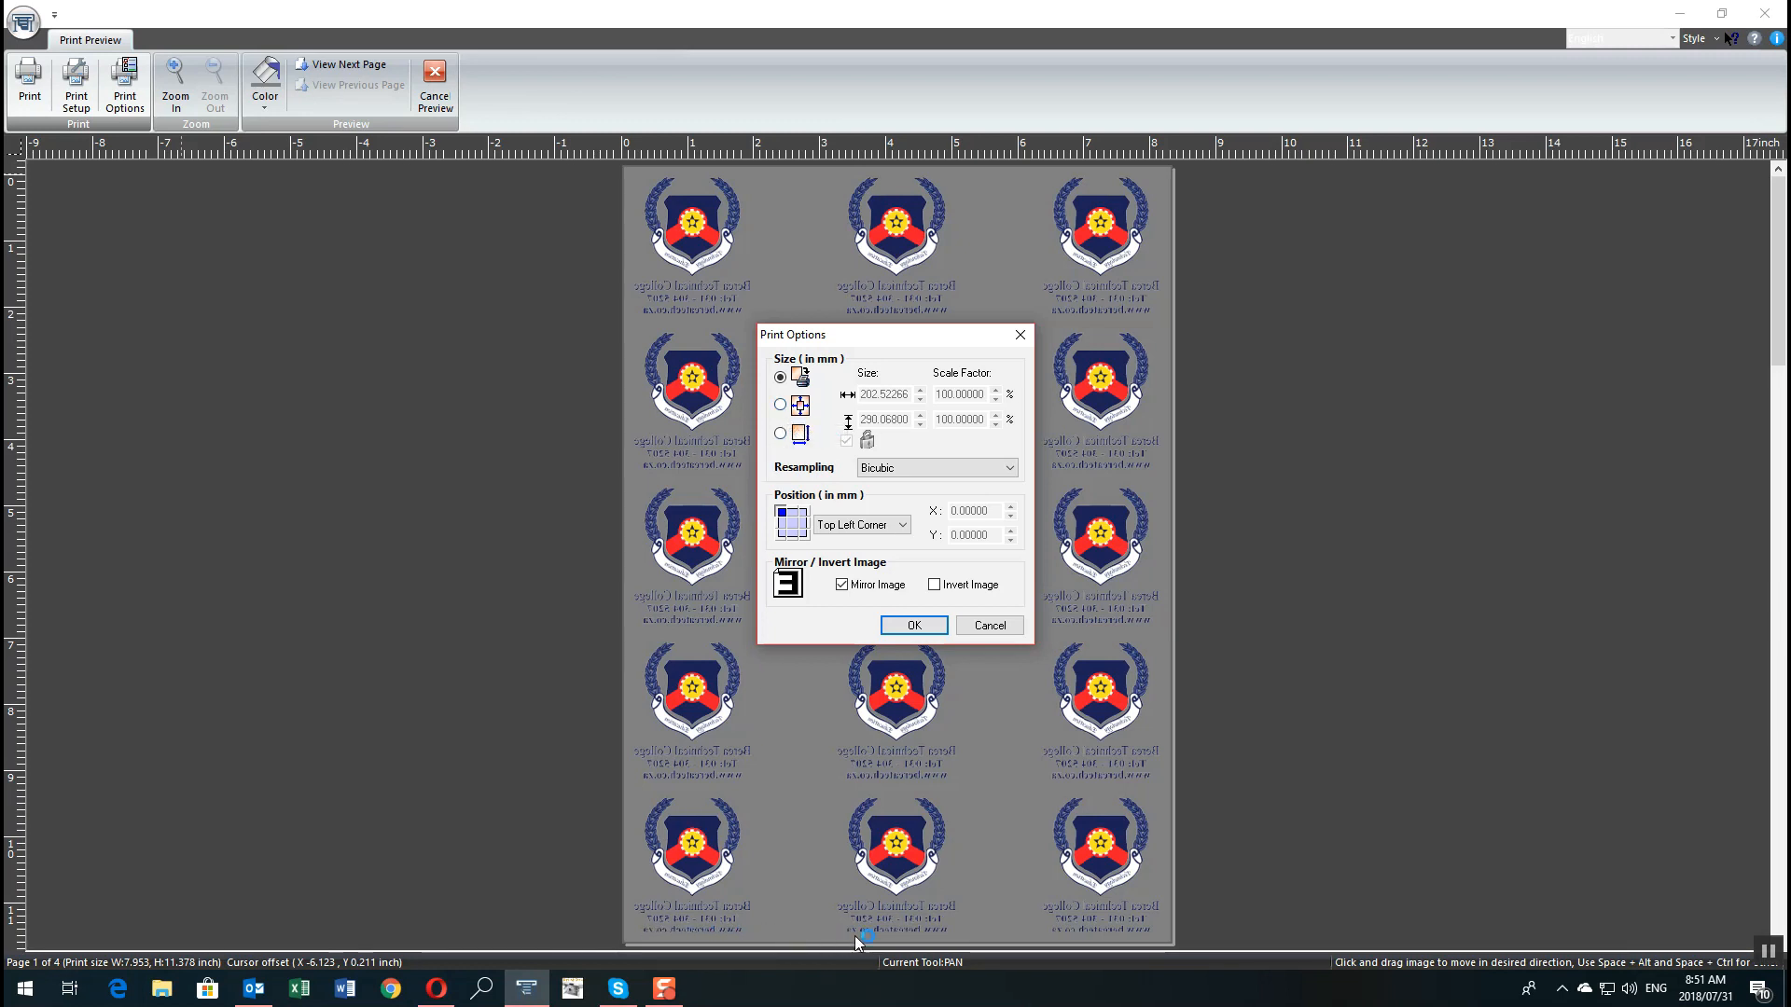
mouse_move(1074, 940)
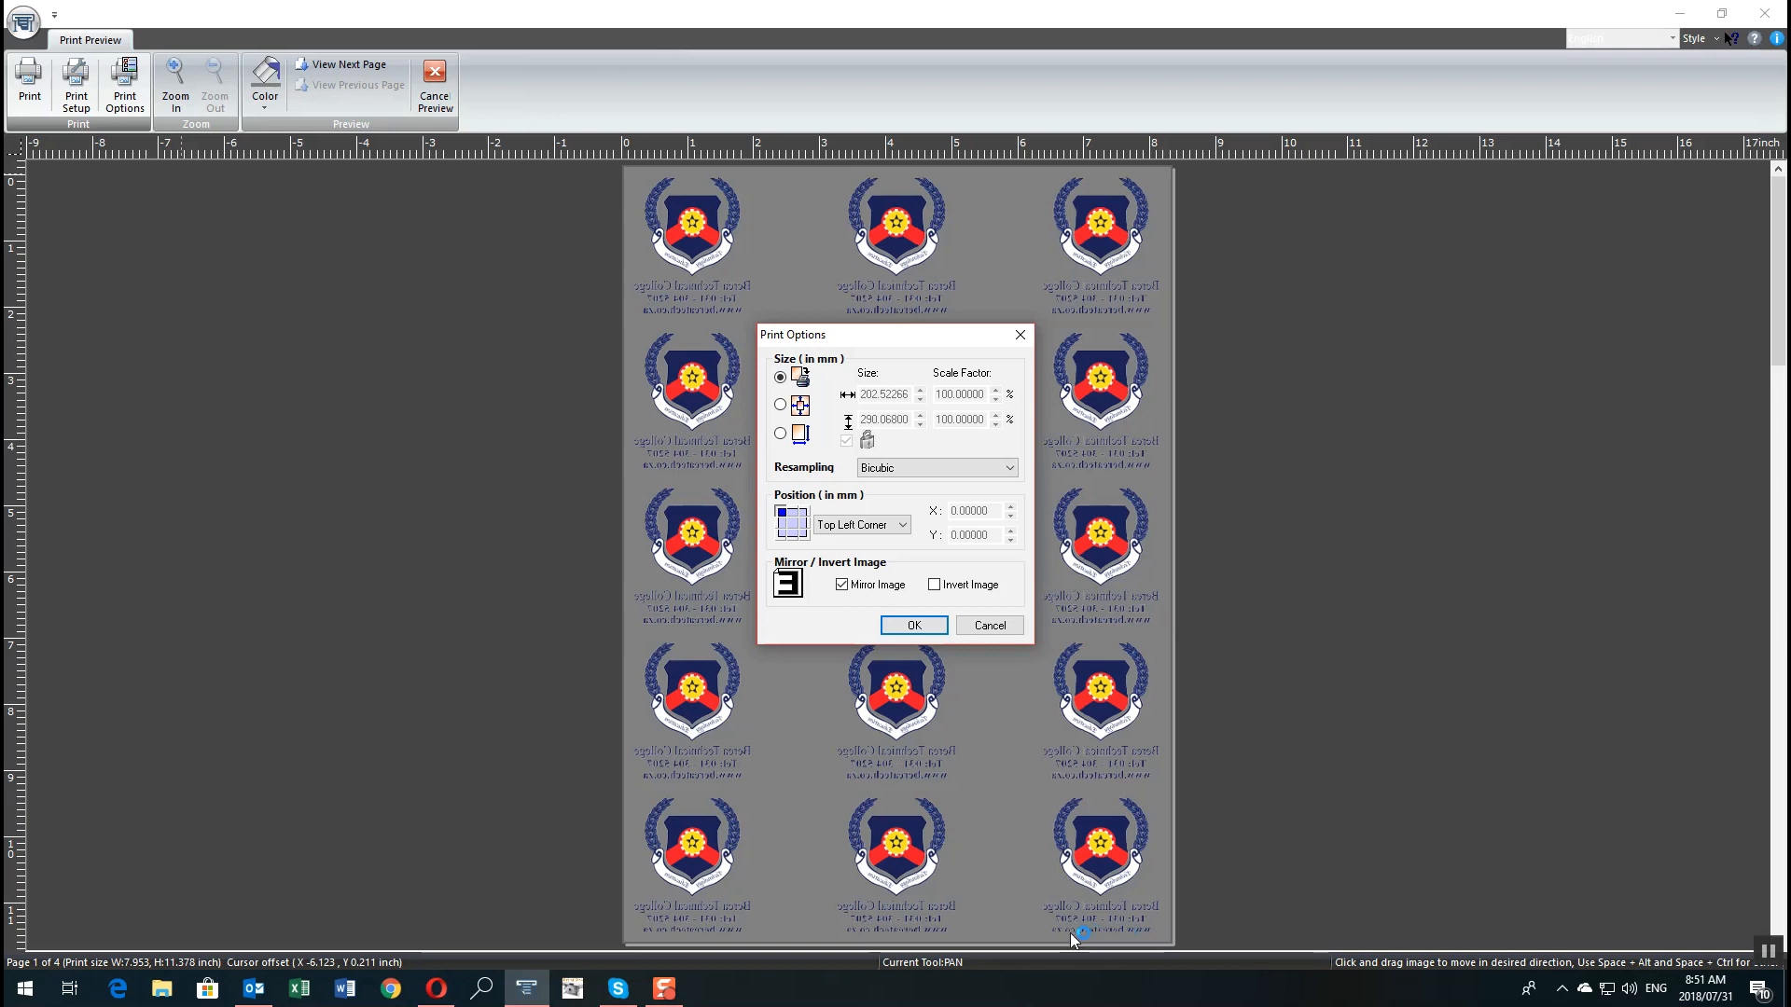
mouse_move(720, 934)
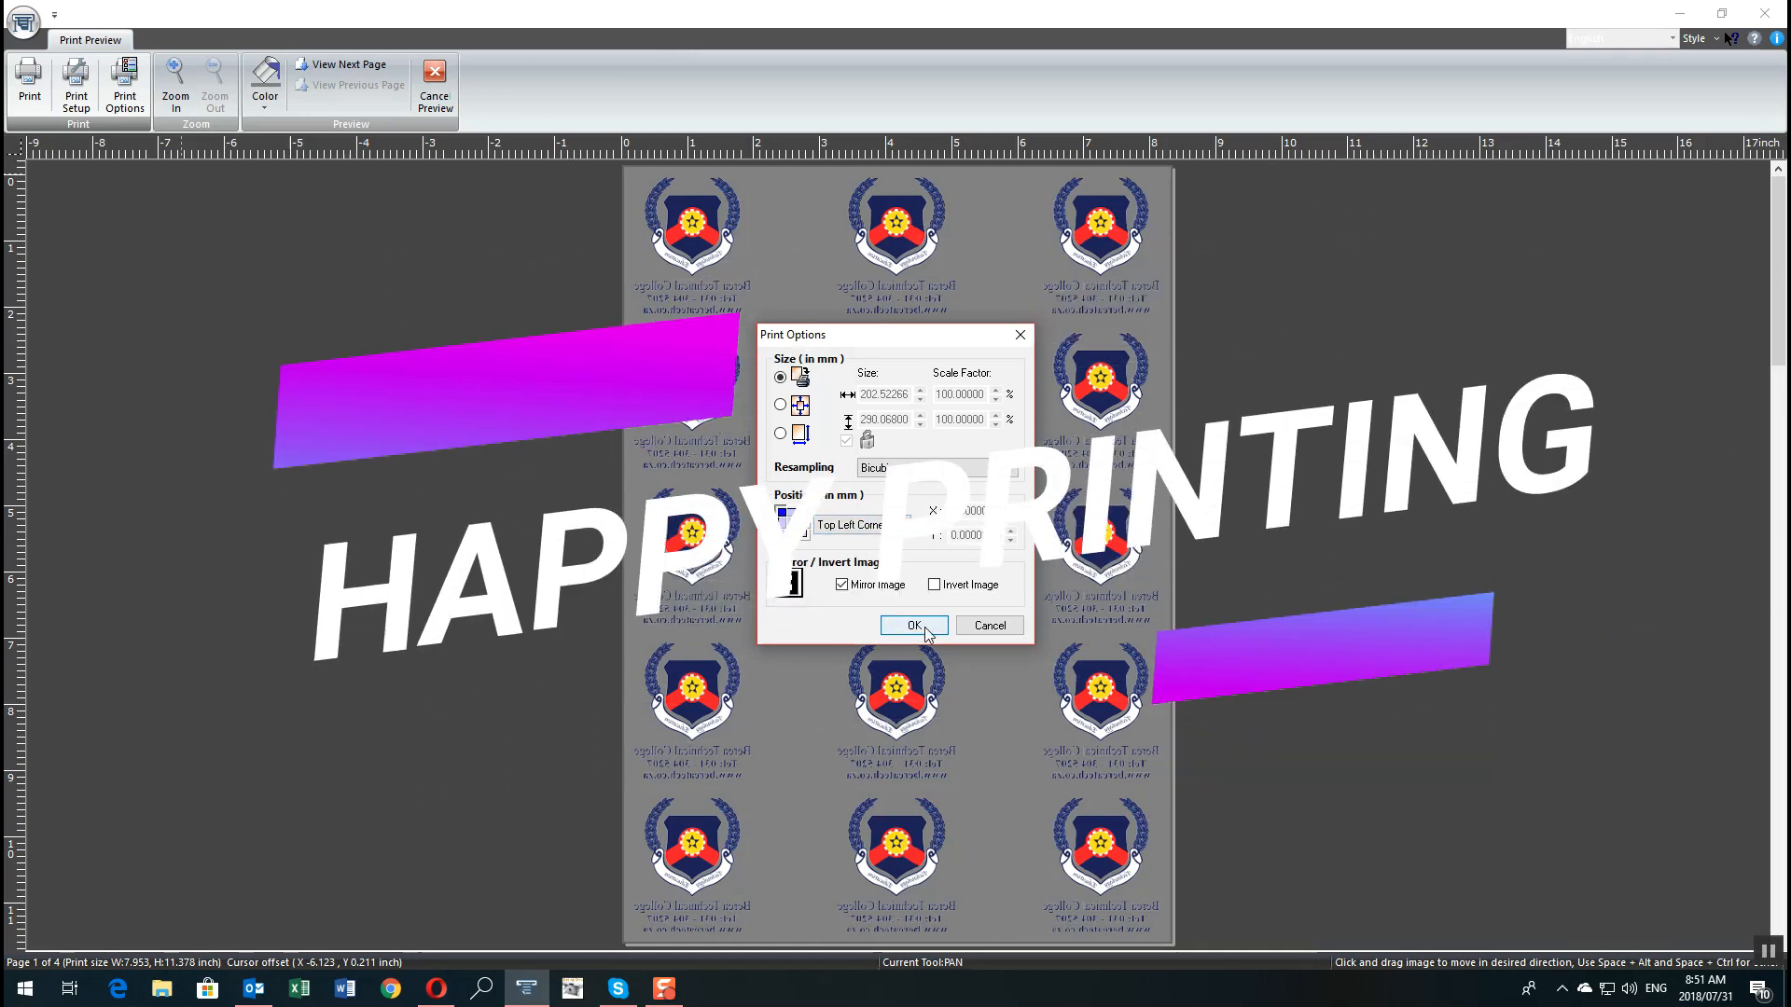
left_click(915, 627)
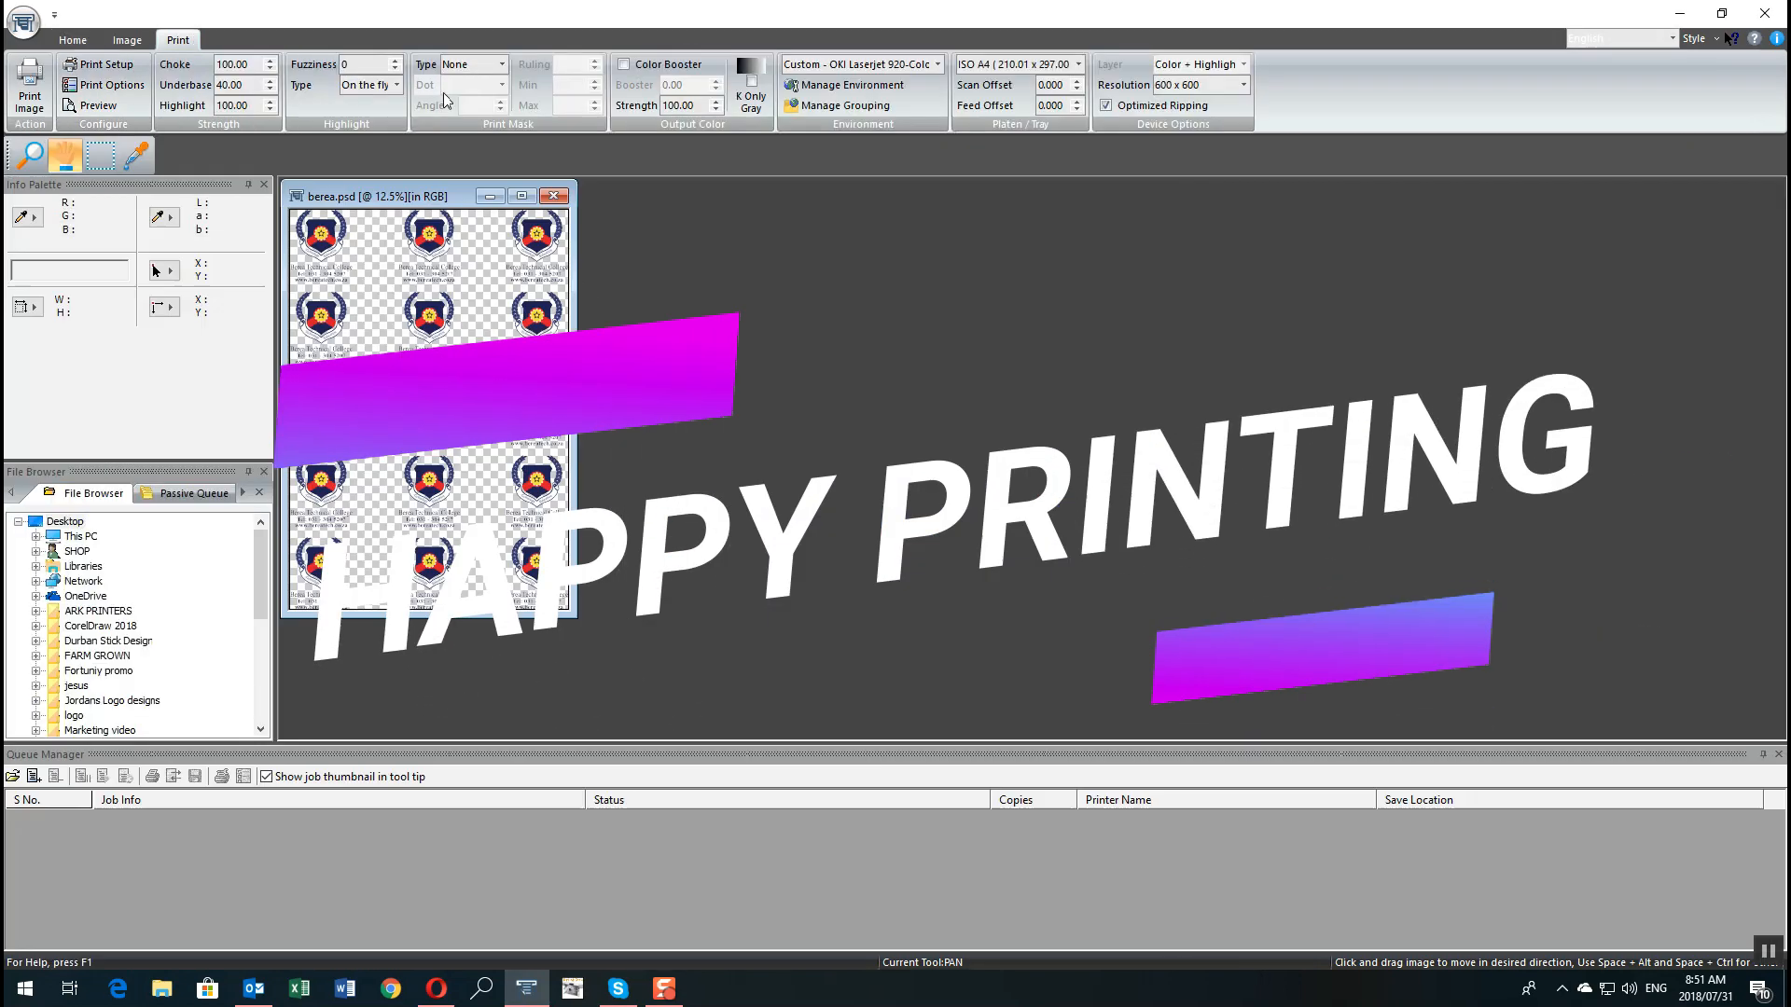